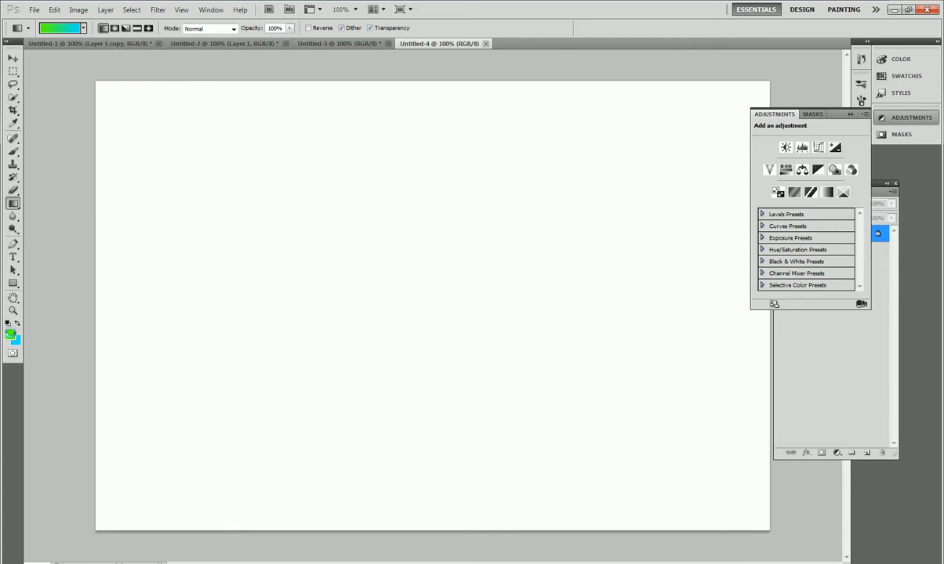
- Fill the blank canvas solid black with the Paint Bucket using a black foreground colour
left_click(10, 331)
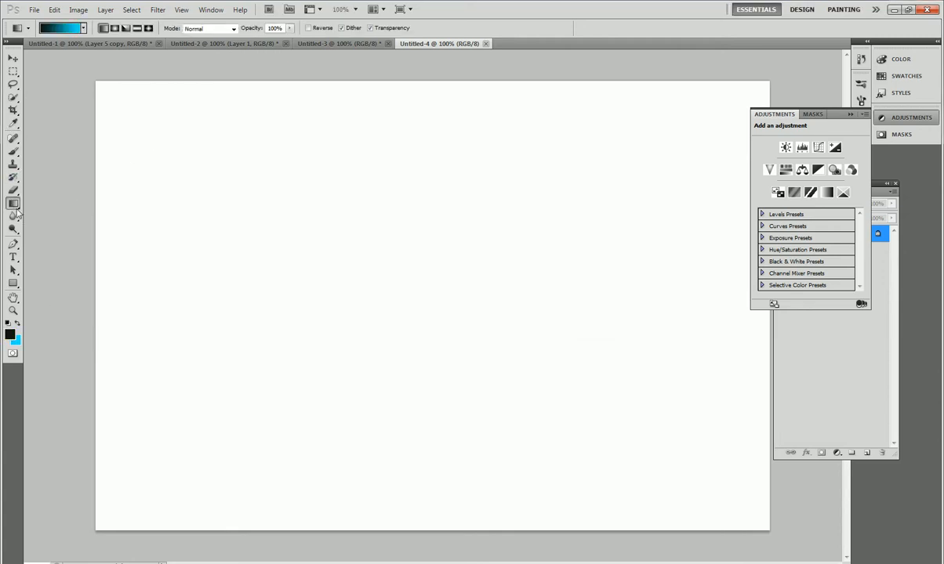
left_click(13, 204)
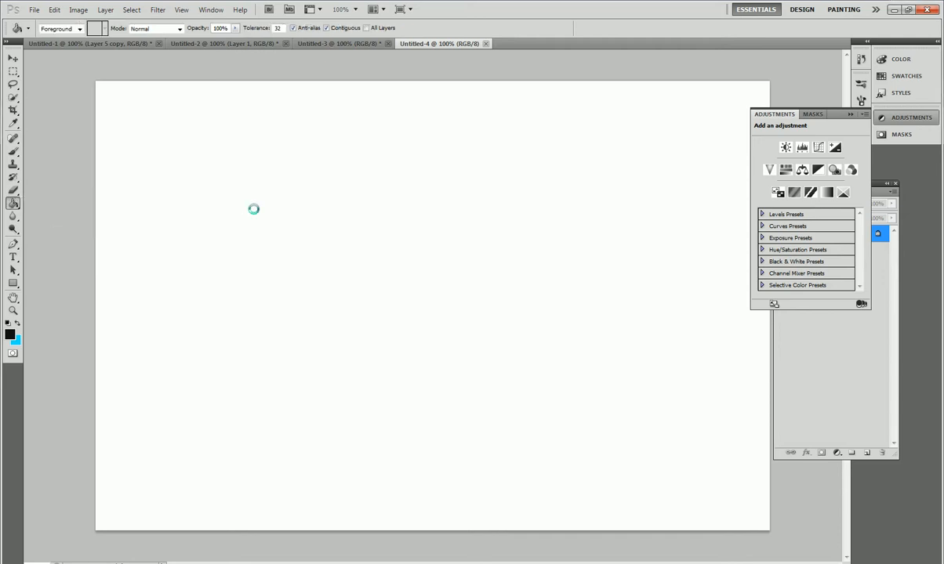
left_click(188, 229)
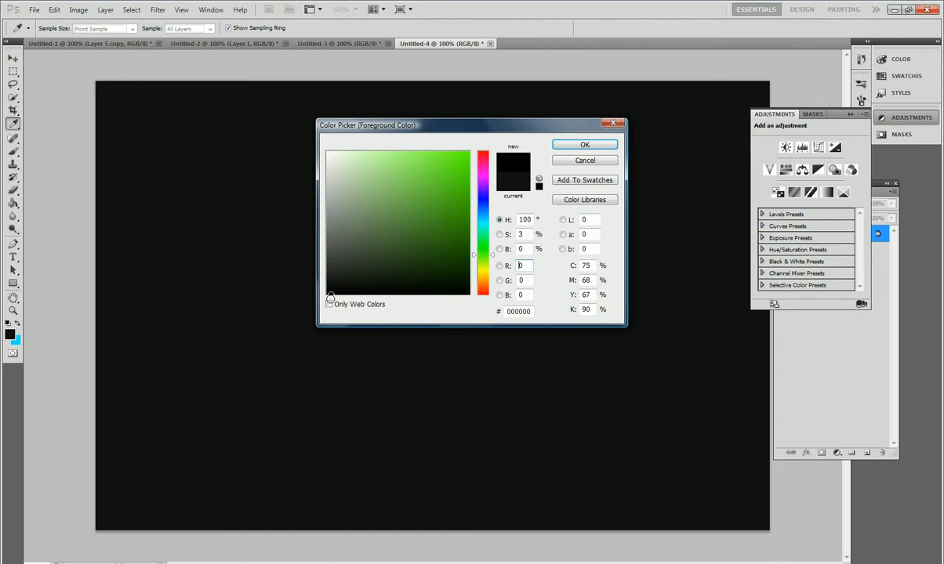
left_click(584, 144)
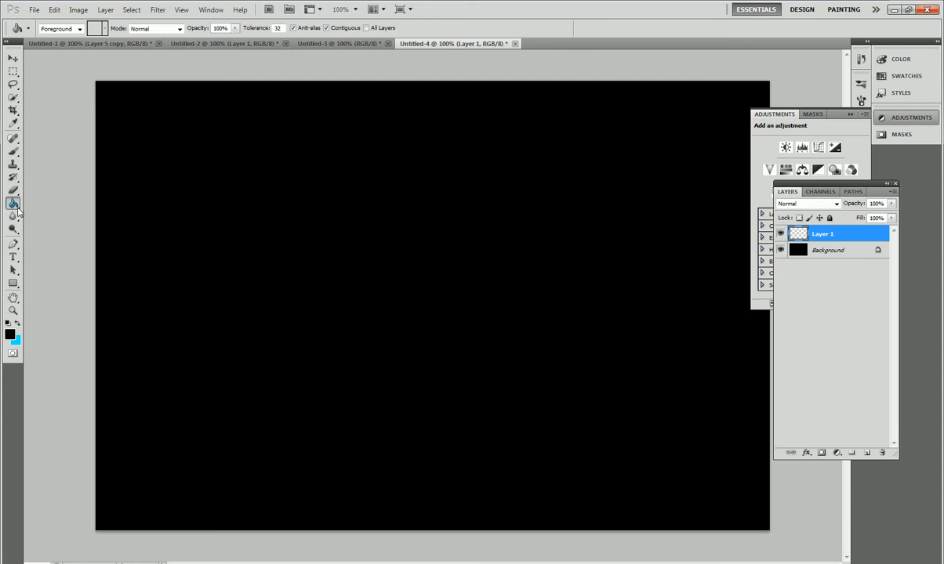
- Draw a white radial gradient on Layer 1 spreading outward from the canvas centre
left_click(13, 205)
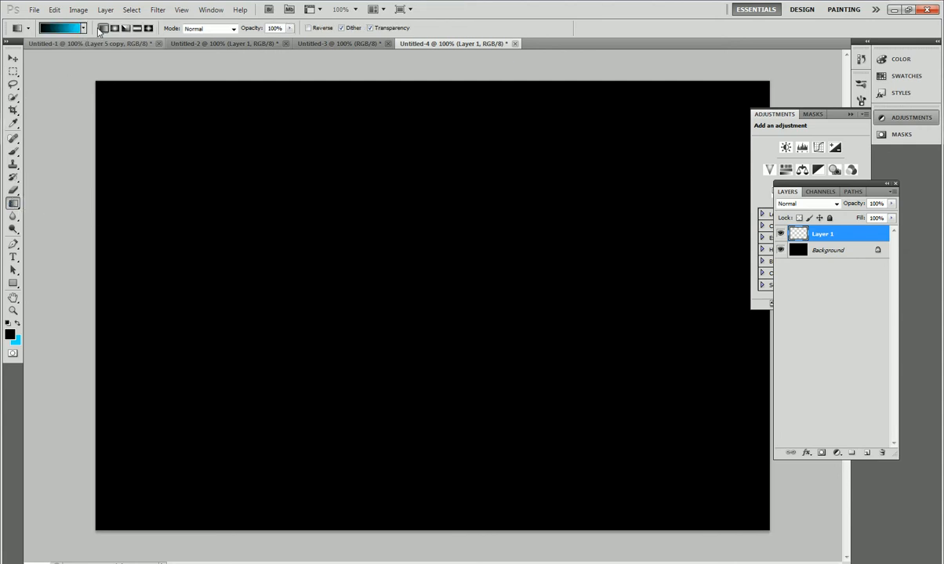
left_click(83, 28)
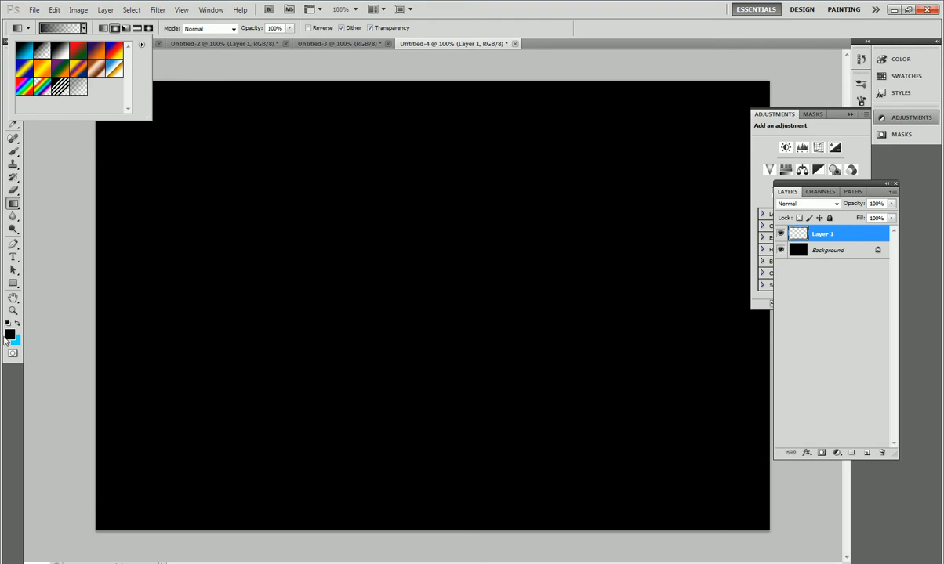
left_click(11, 332)
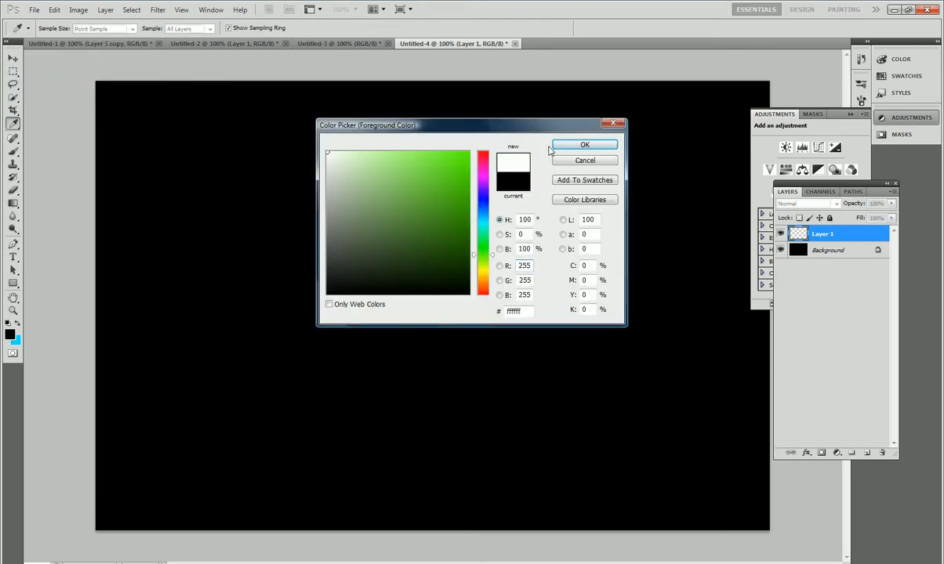
left_click(584, 144)
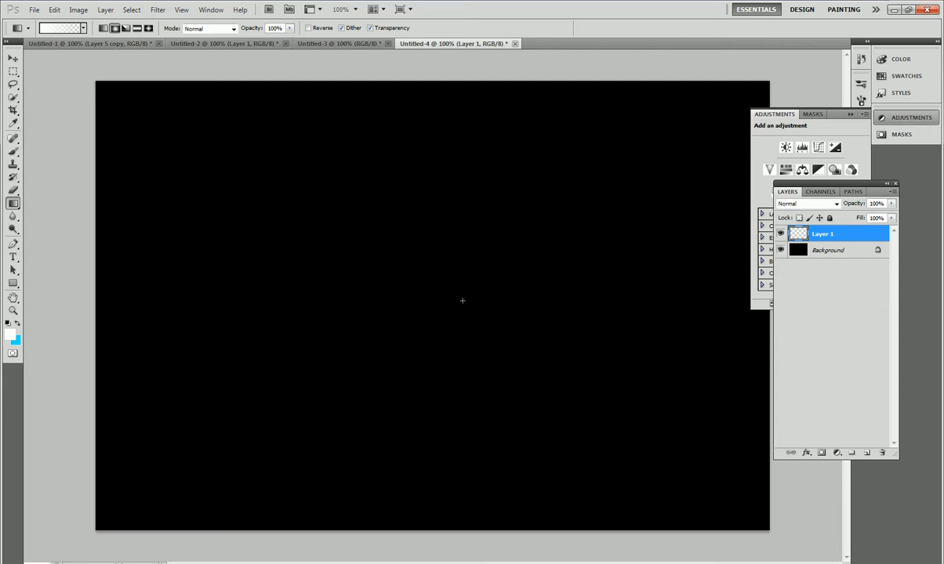
left_click_drag(97, 84, 462, 300)
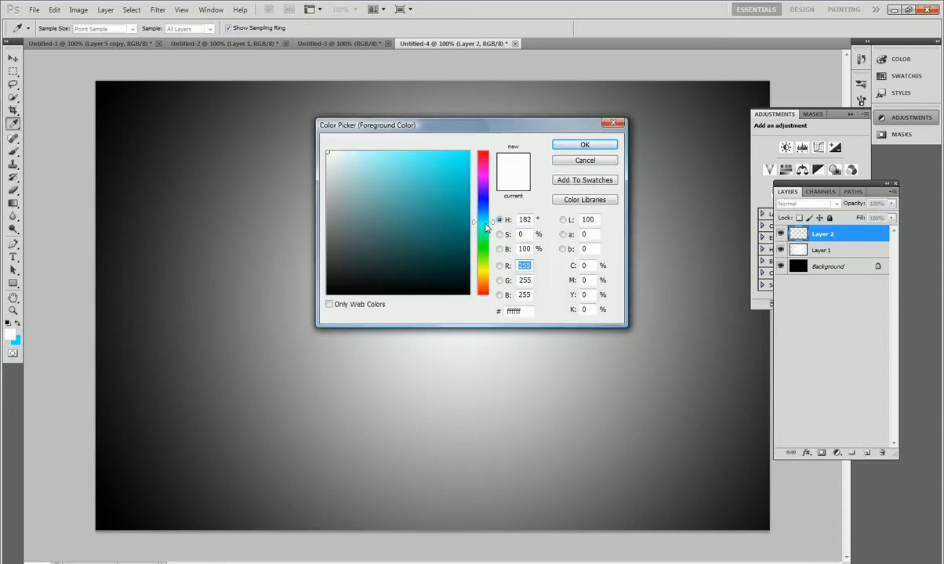
- Lay a cyan-to-blue gradient on Layer 2 from the top edge down to the bottom
left_click(468, 156)
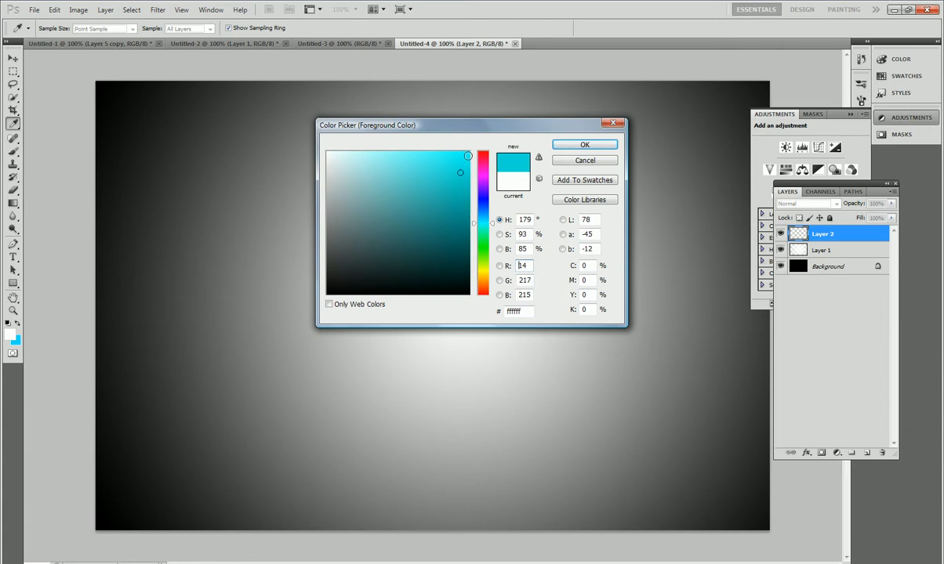
left_click(584, 144)
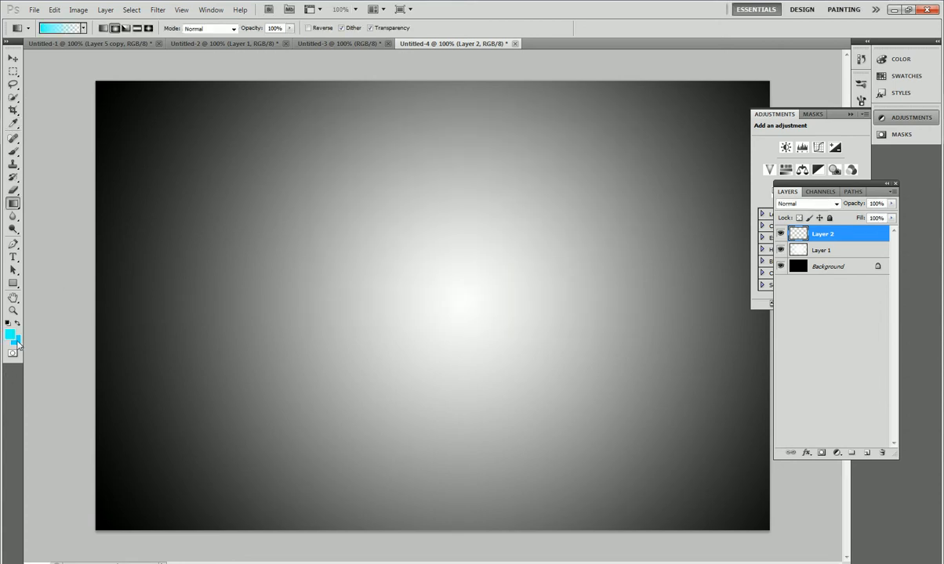
left_click(18, 343)
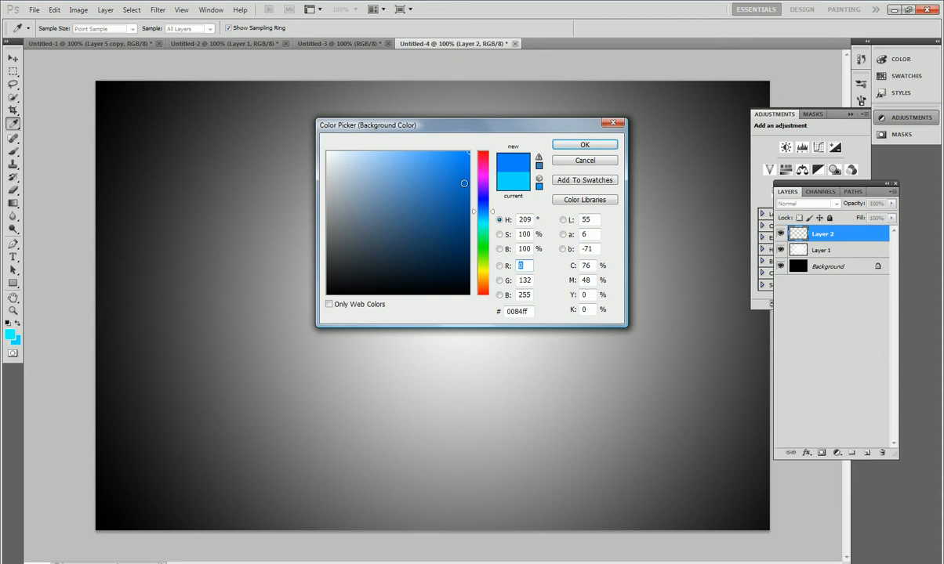
left_click(584, 144)
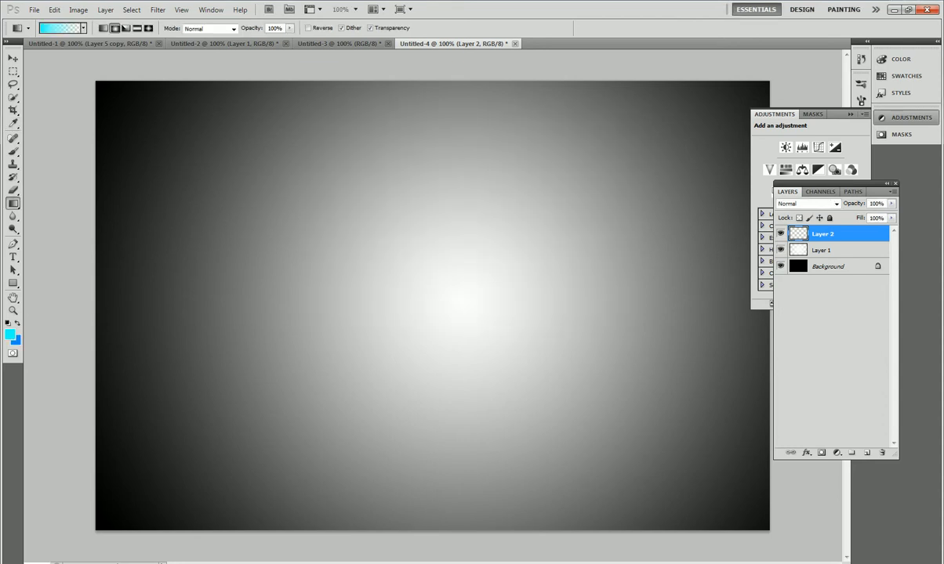
left_click_drag(446, 76, 468, 535)
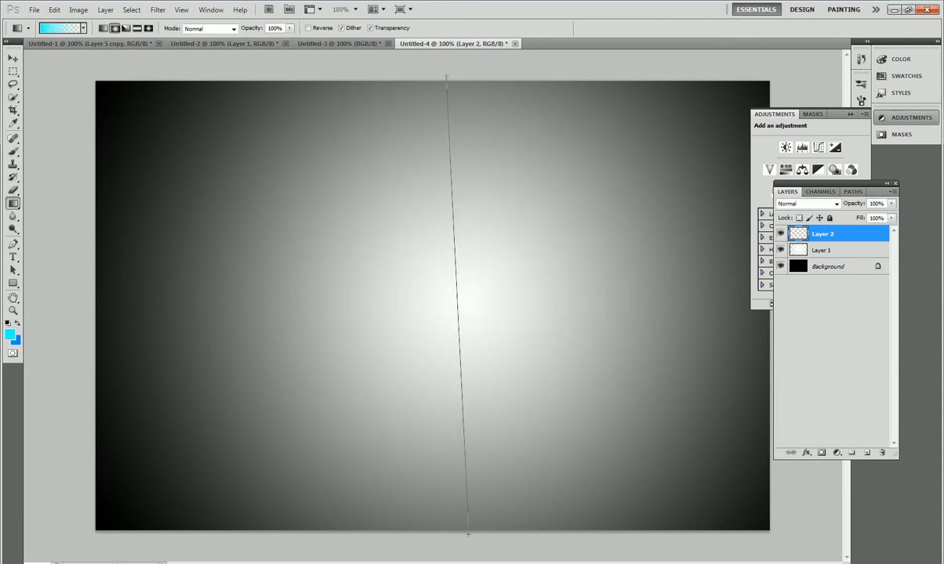
left_click_drag(447, 75, 469, 536)
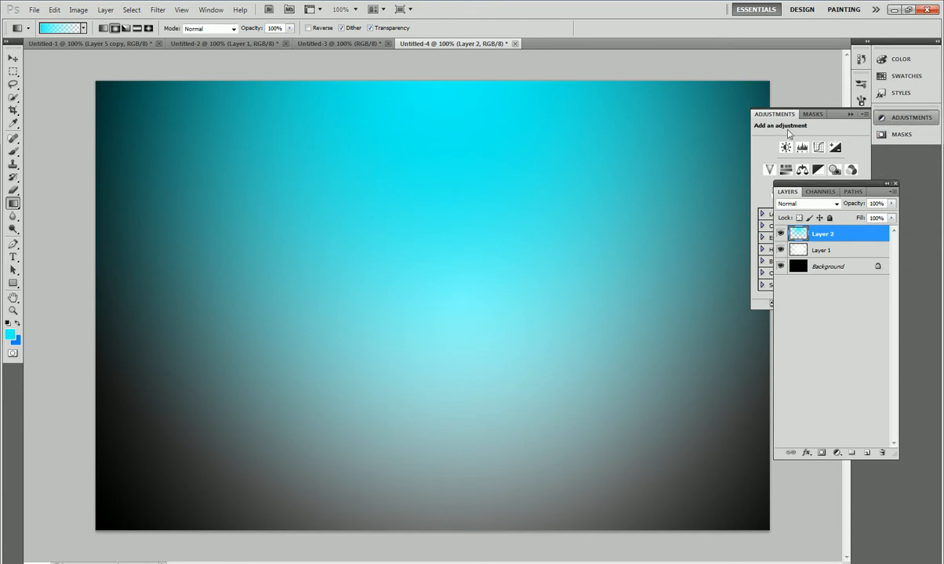
- Add a Curves adjustment and pull its top point down to output 220 to dim highlights
left_click(784, 149)
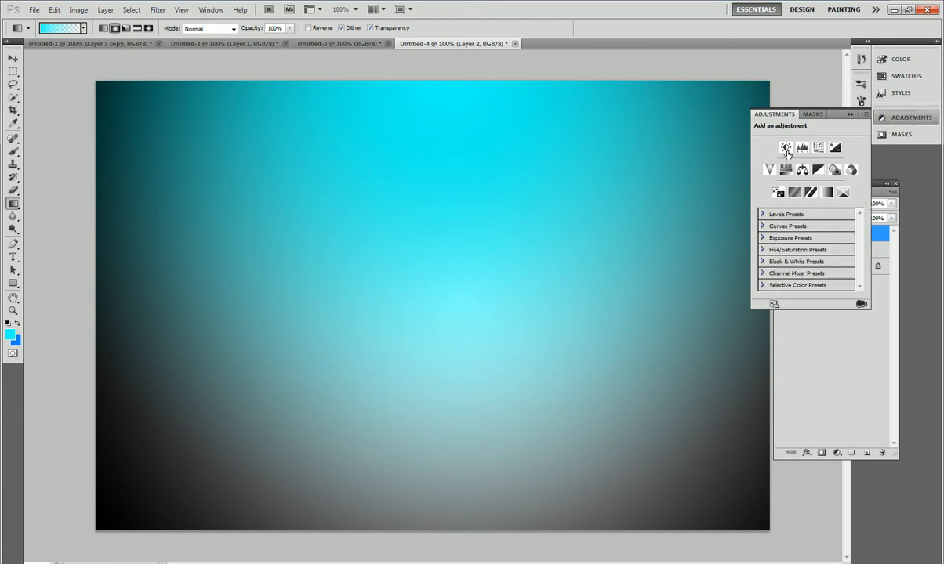
left_click(803, 148)
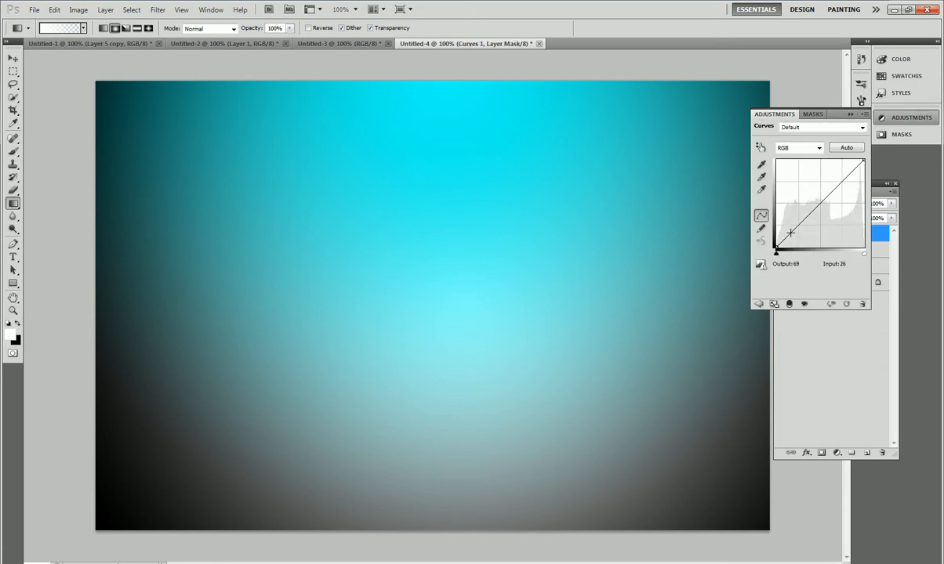
left_click_drag(791, 232, 852, 174)
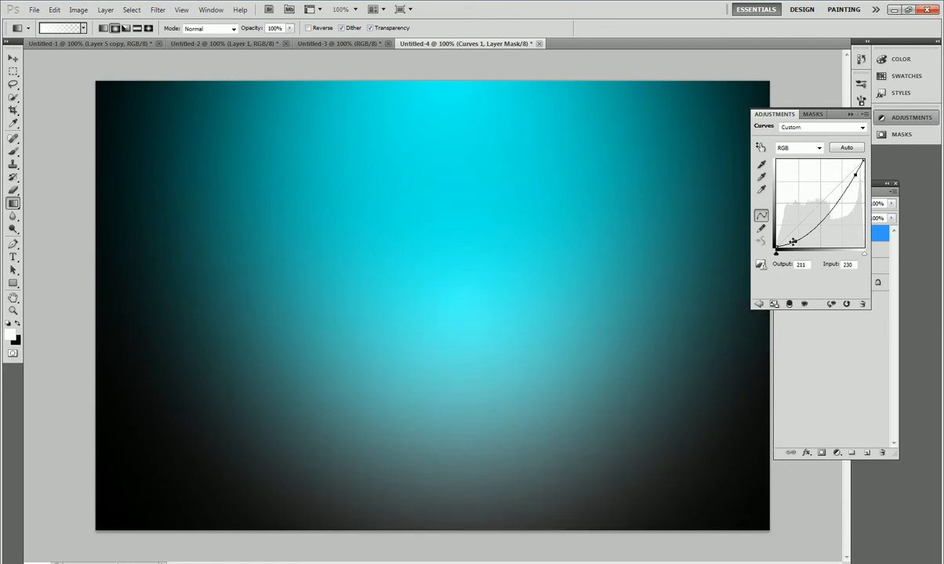
left_click_drag(793, 241, 787, 228)
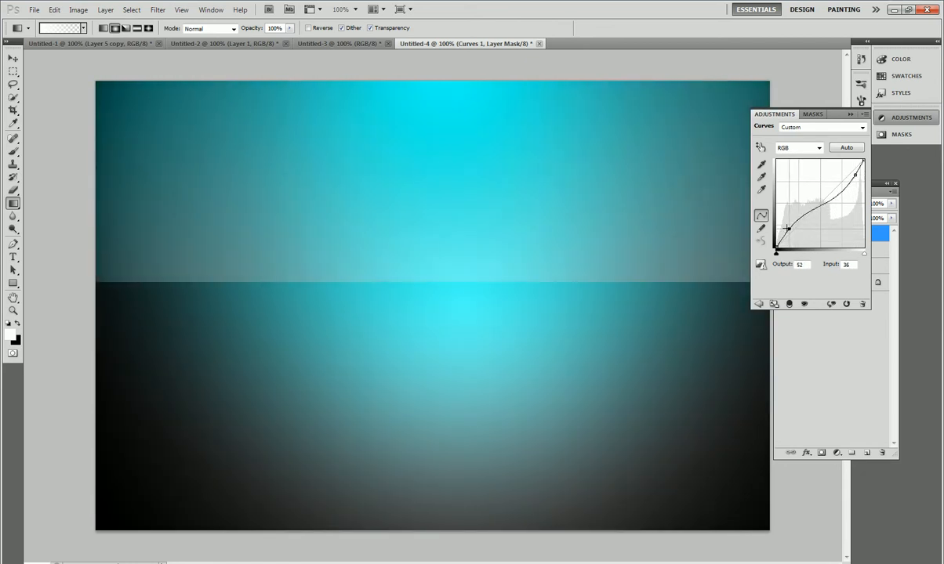
left_click_drag(785, 228, 782, 177)
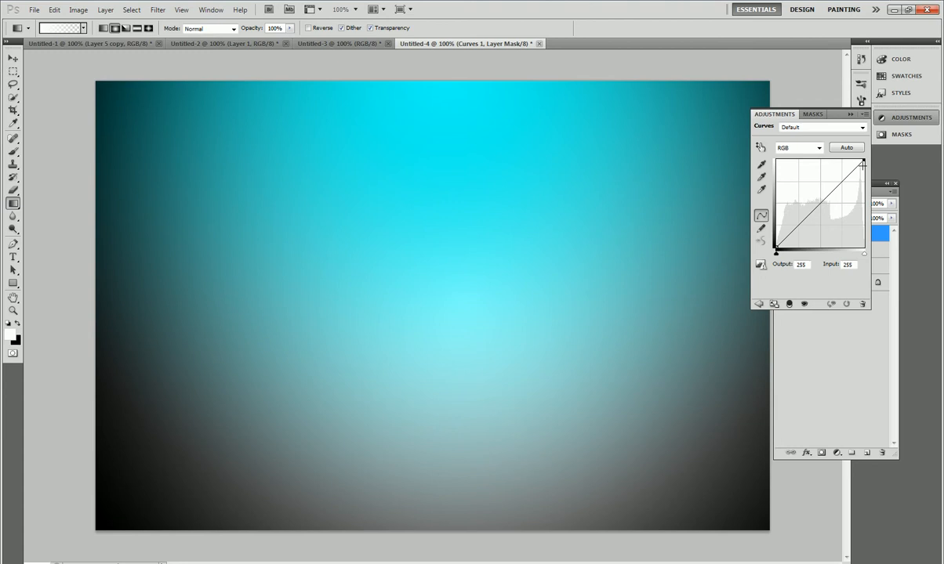
left_click_drag(862, 165, 863, 171)
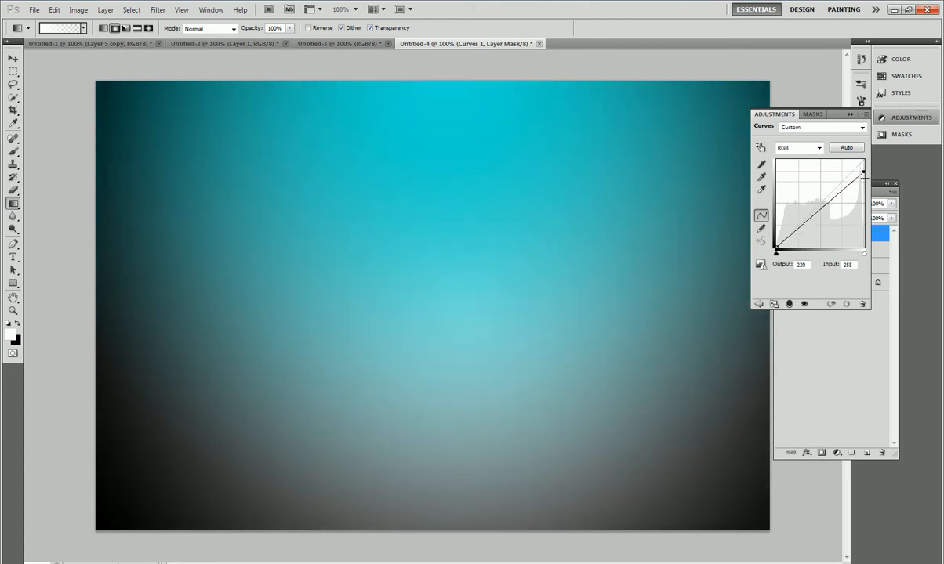
mouse_move(588, 124)
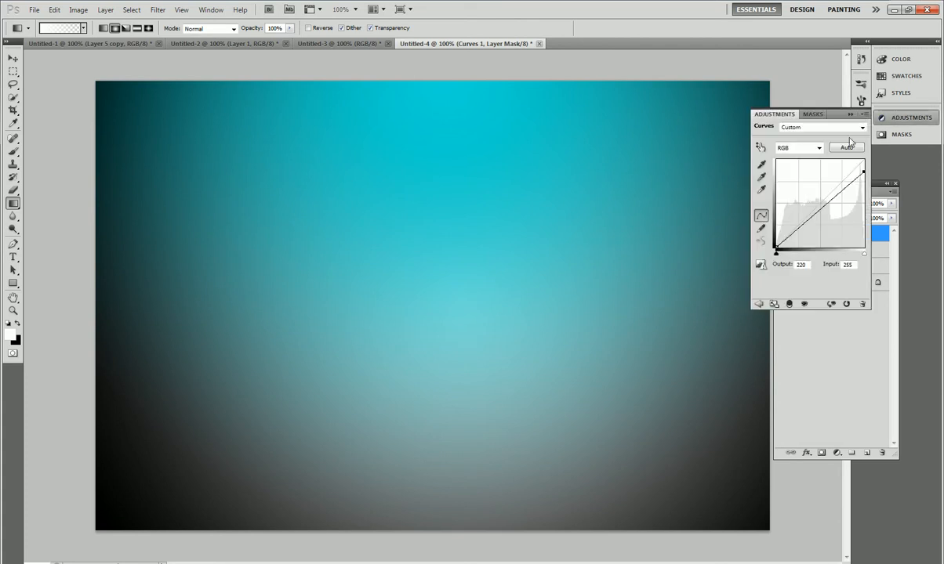
- Add a Brightness/Contrast adjustment with brightness about -79, darkening the glow to deep teal
left_click(850, 114)
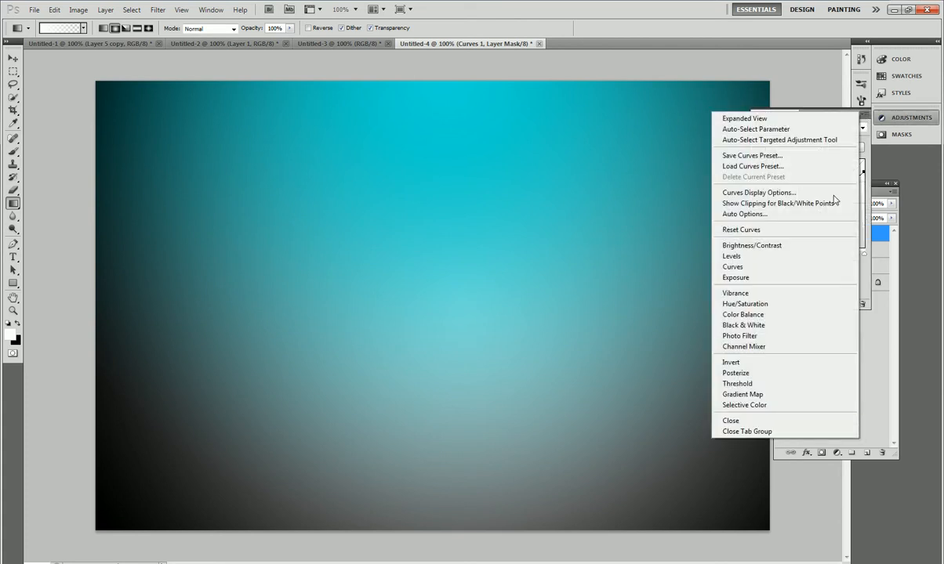
left_click(751, 245)
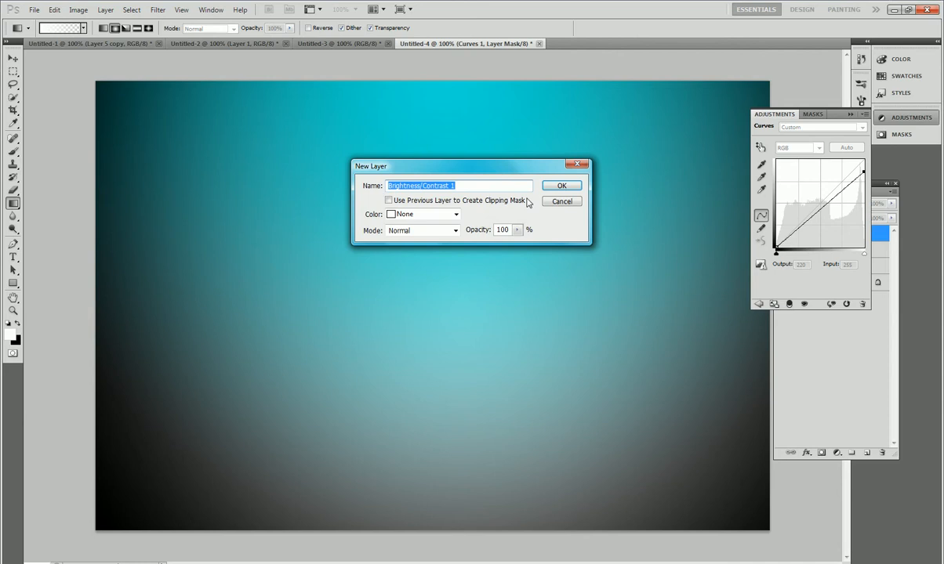
left_click(562, 184)
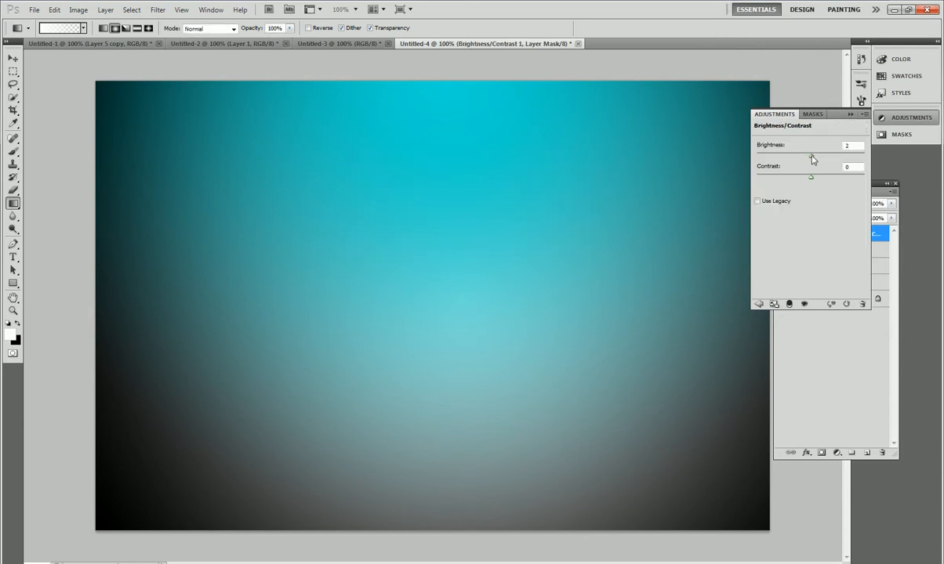
left_click_drag(812, 156, 783, 156)
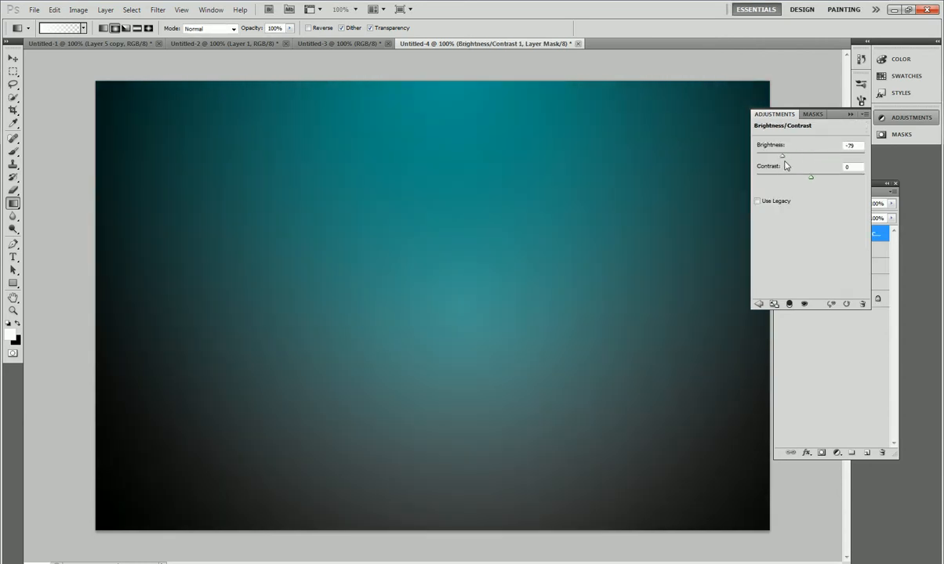
left_click_drag(781, 156, 794, 155)
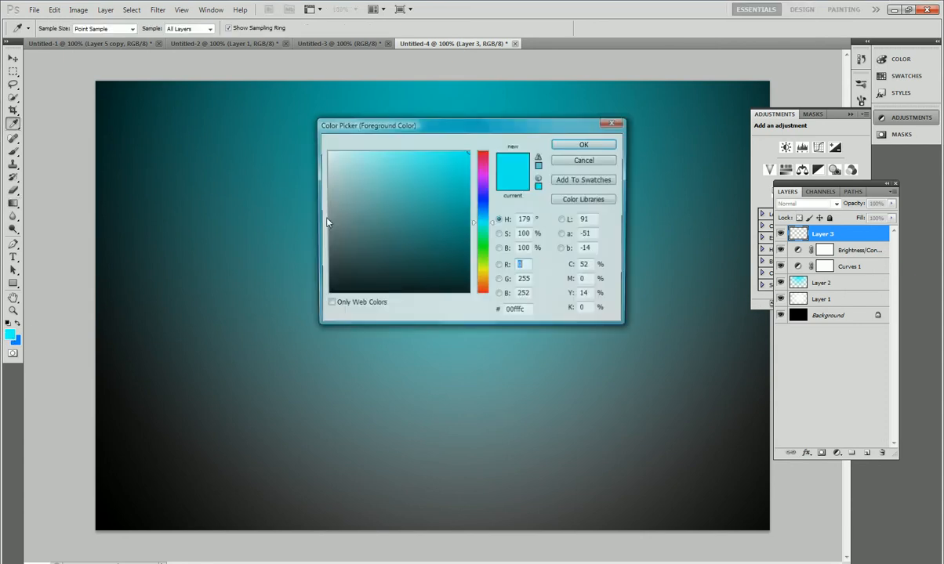
- Fill the new Layer 3 solid white with the Paint Bucket
left_click(583, 144)
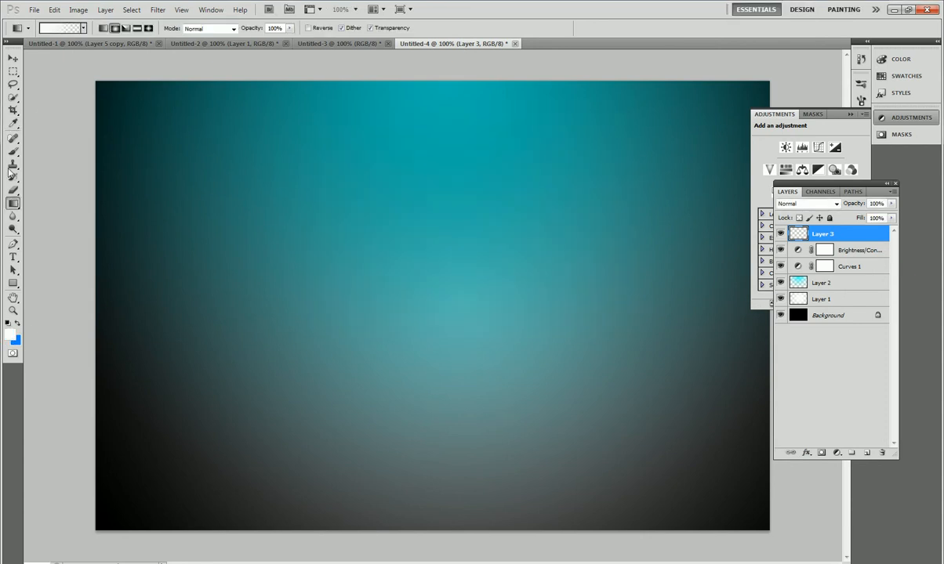
left_click(14, 203)
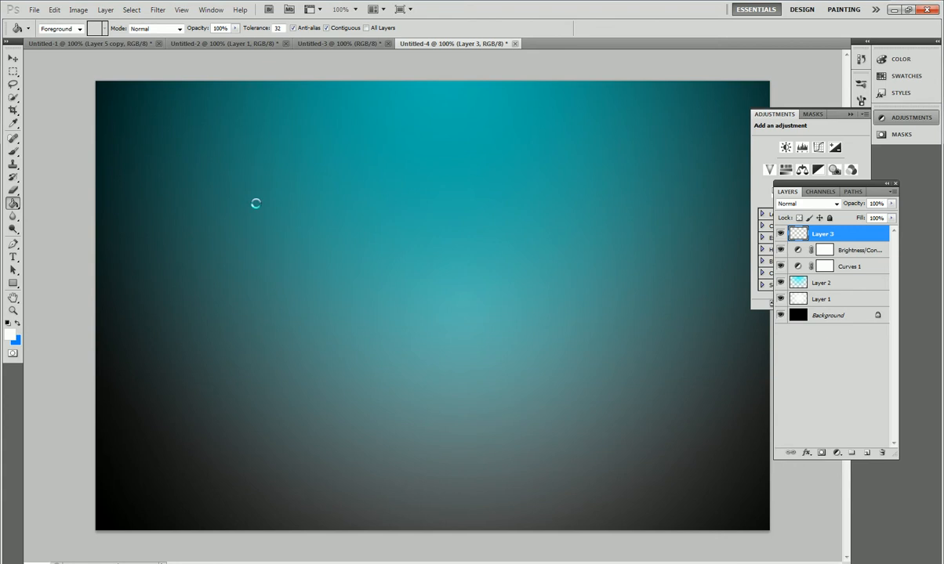
left_click(105, 10)
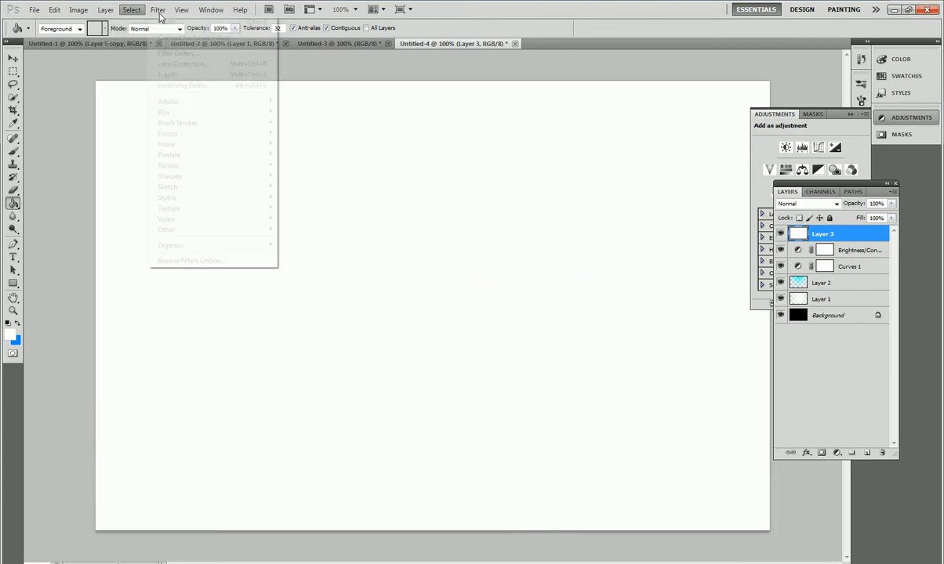
mouse_move(167, 165)
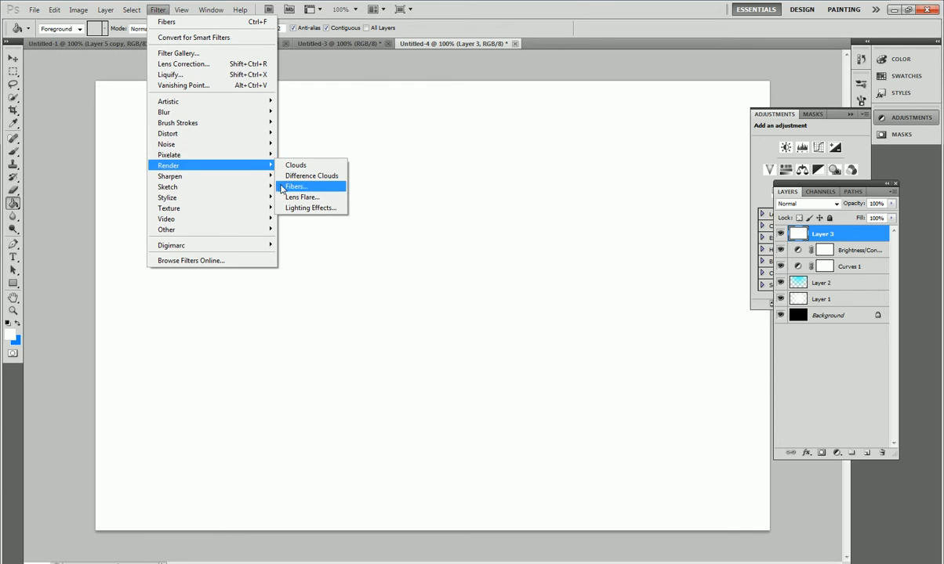
- Apply the Fibers render filter to Layer 3, keeping the default variance and strength
left_click(297, 186)
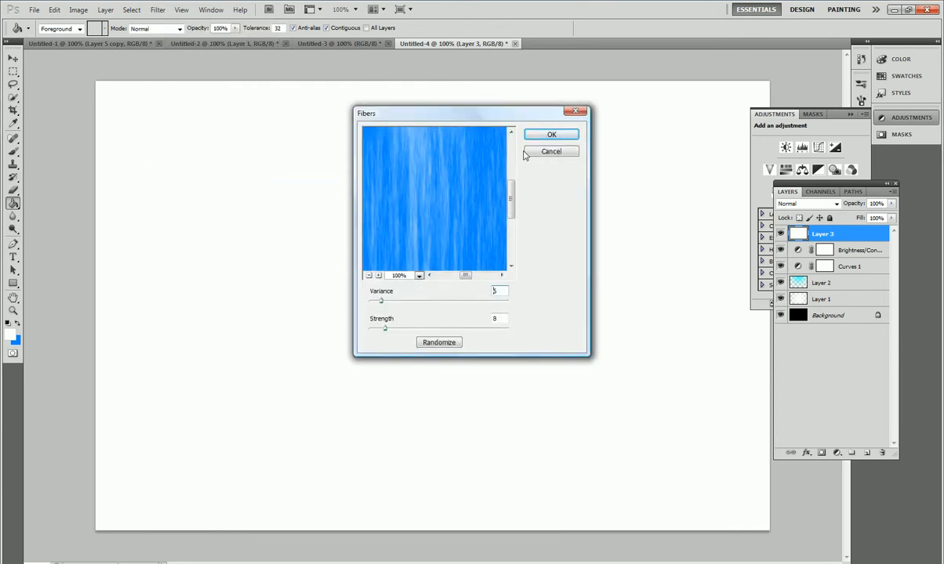
left_click(551, 134)
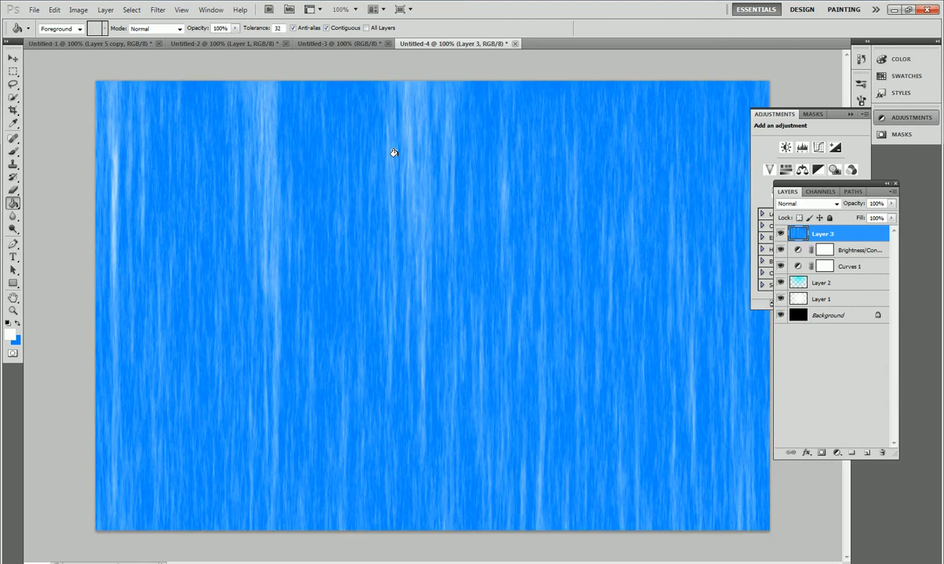
key("ctrl+t")
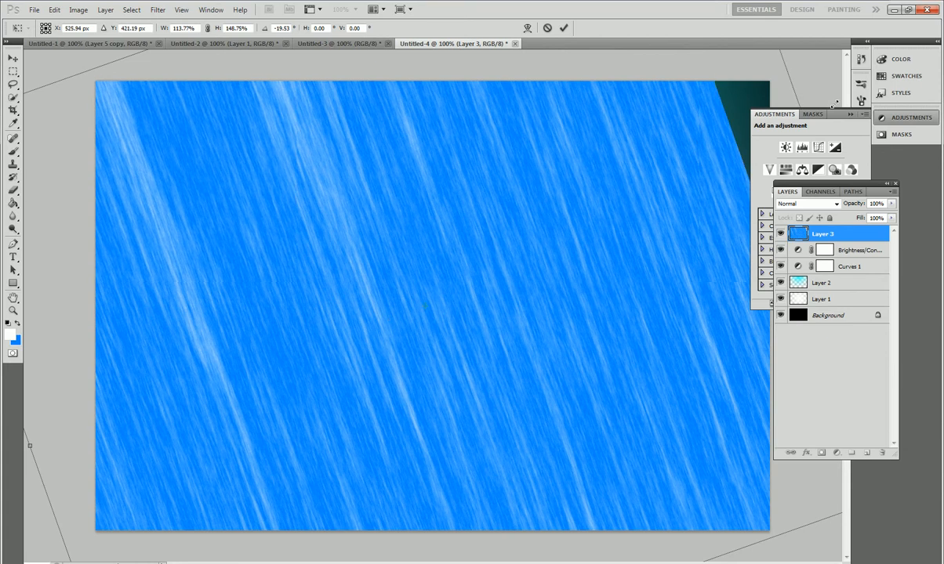
- Set the diagonal fibers layer to Soft Light blending
left_click(812, 204)
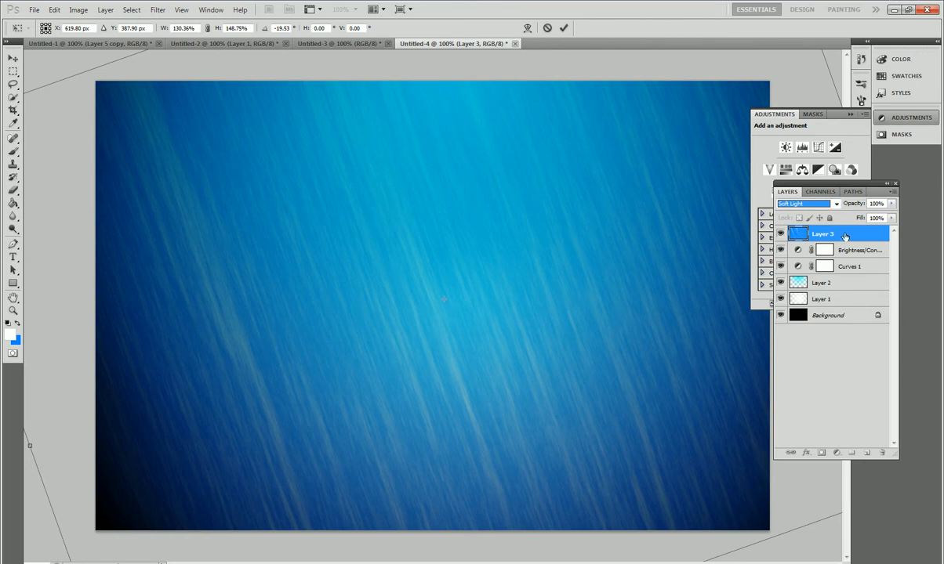
- Change Layer 3's blend mode from Soft Light to Overlay for brighter streaks
left_click(836, 203)
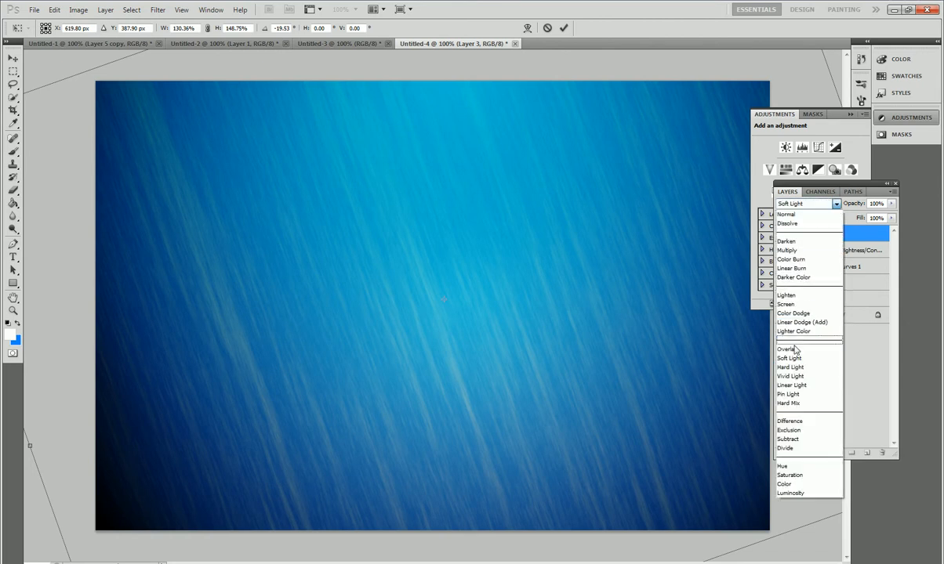
left_click(786, 349)
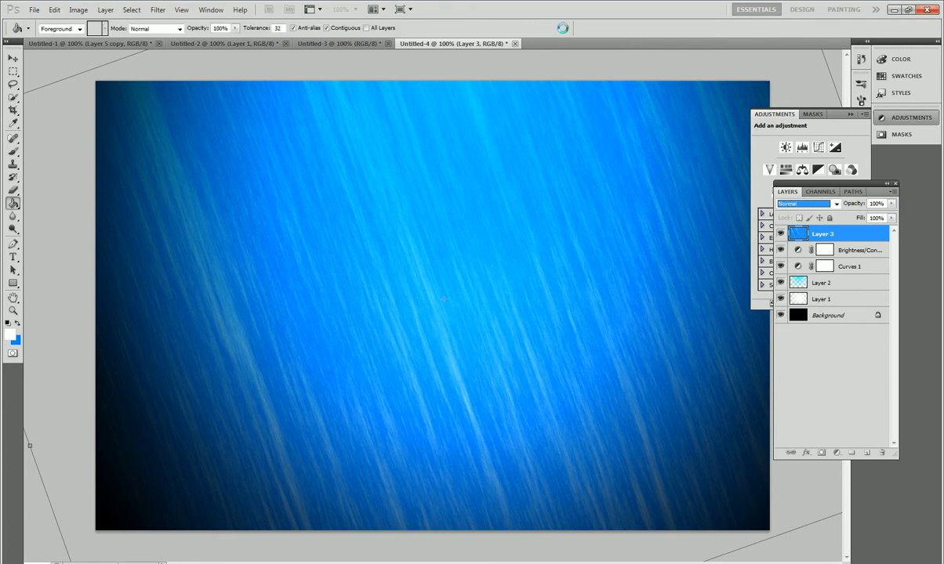
left_click(809, 203)
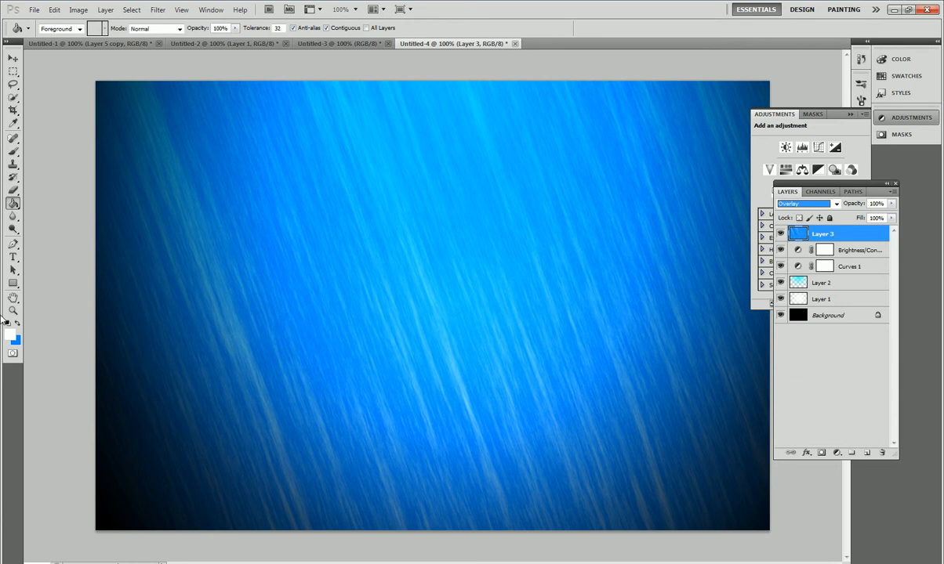
left_click(12, 190)
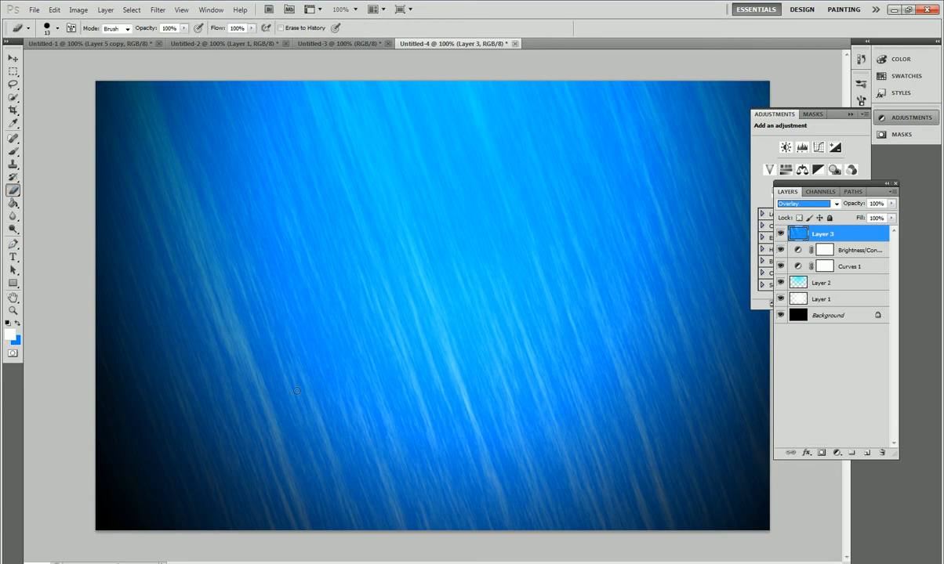
left_click_drag(261, 396, 549, 382)
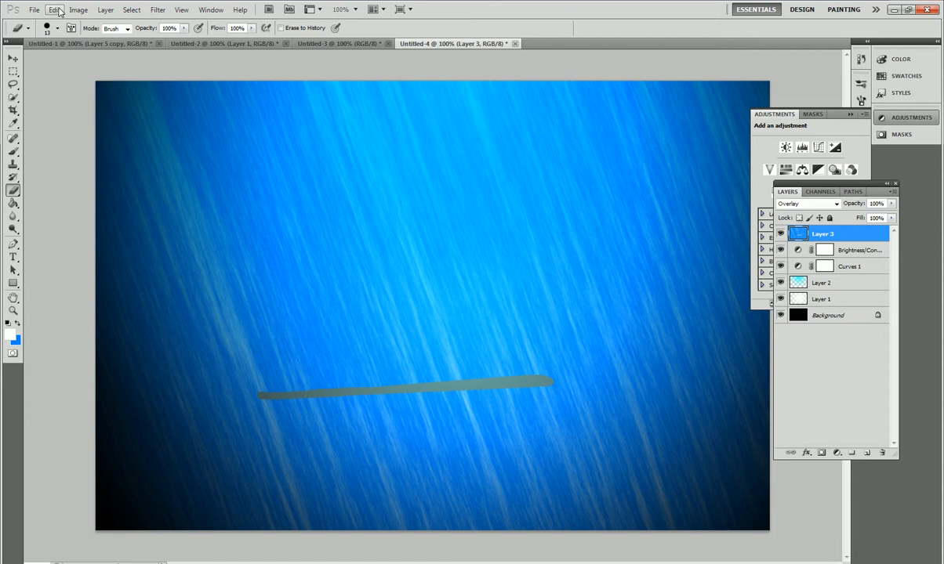
key("ctrl+z")
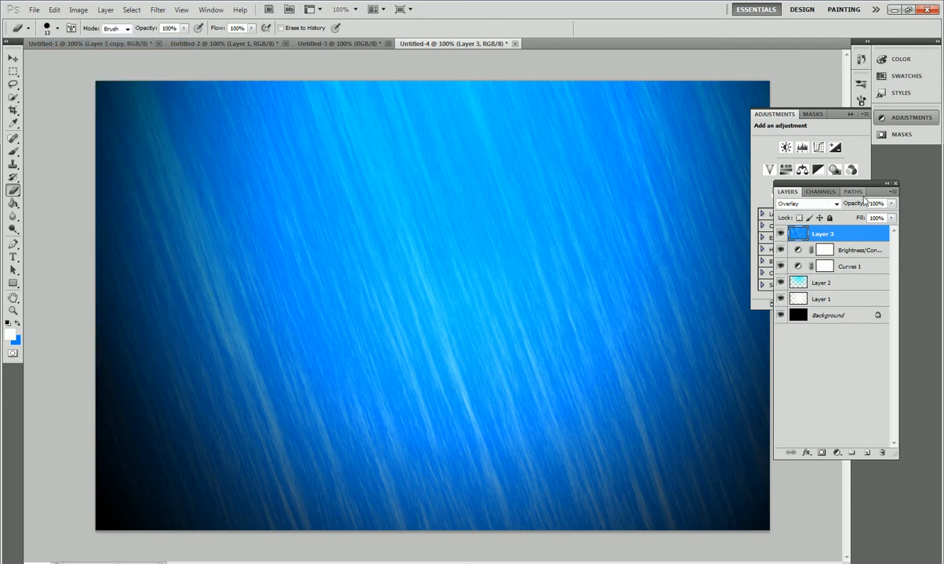
- Switch through the panel groups to reach the Brush presets and detailed brush settings
left_click(906, 76)
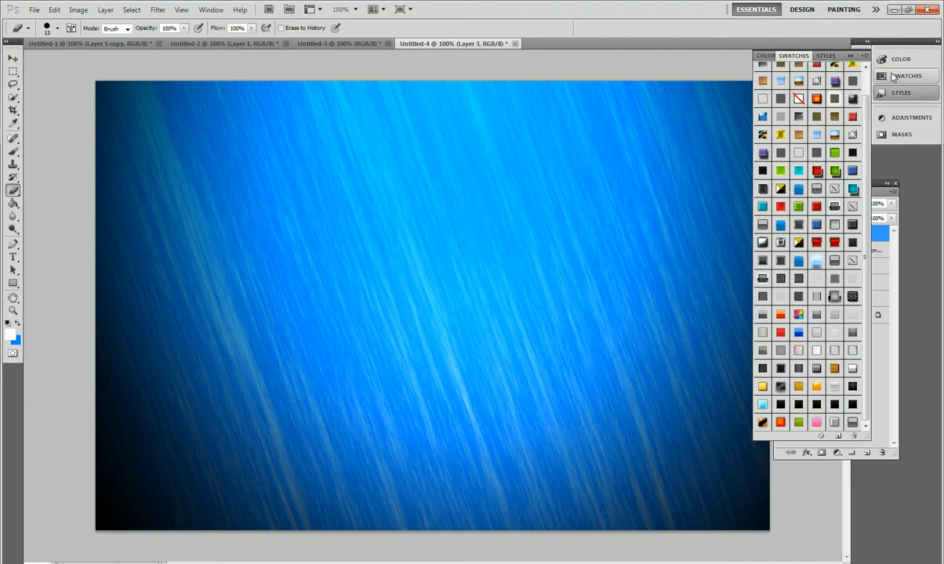
left_click(911, 118)
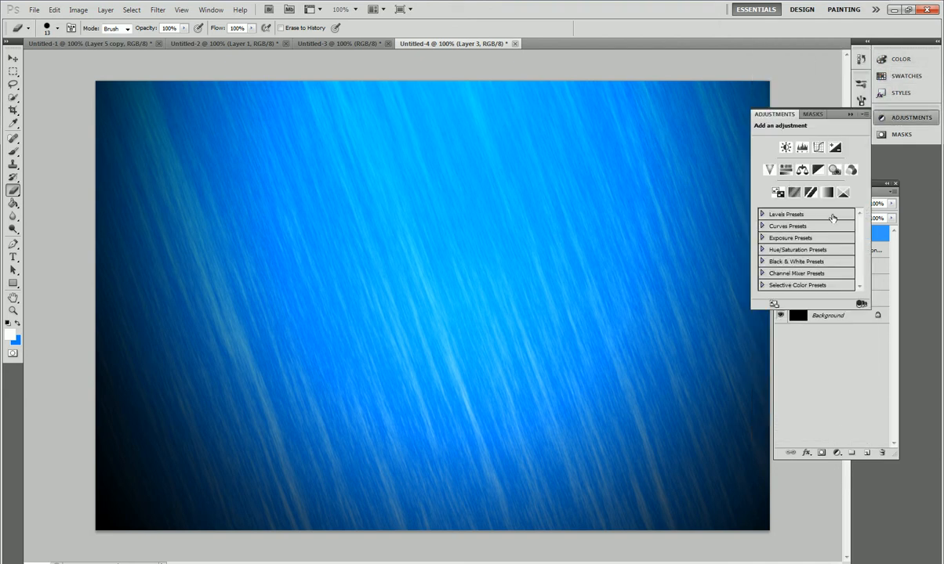
left_click(906, 76)
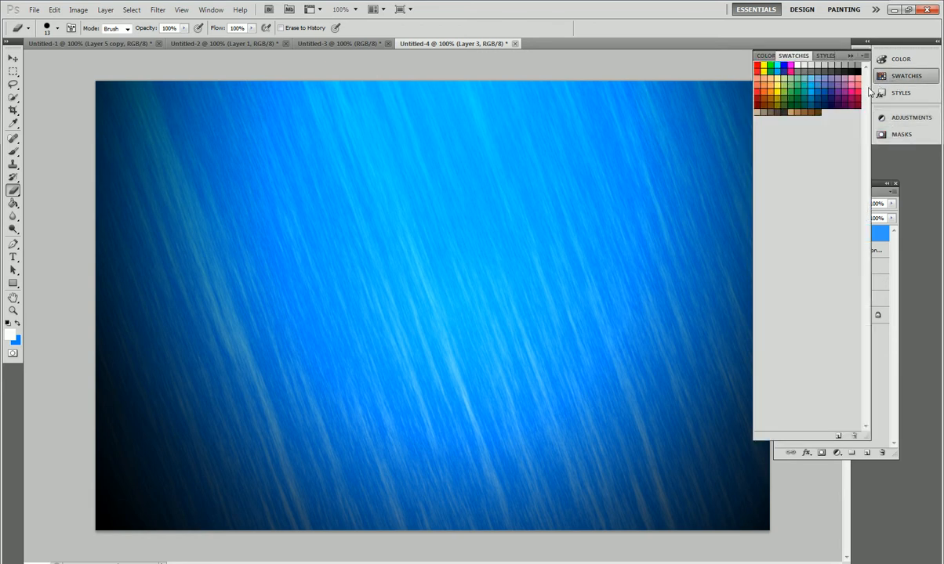
left_click(860, 84)
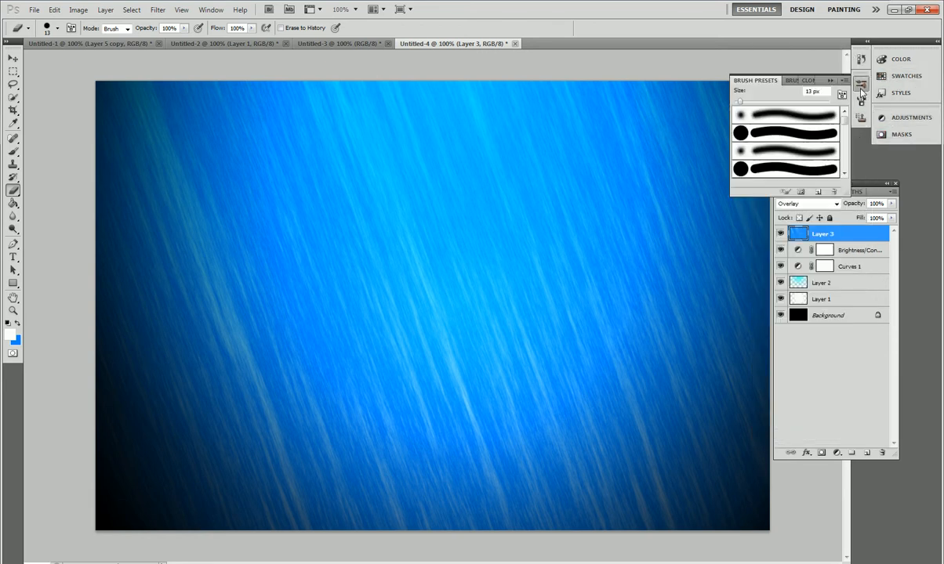
left_click(793, 80)
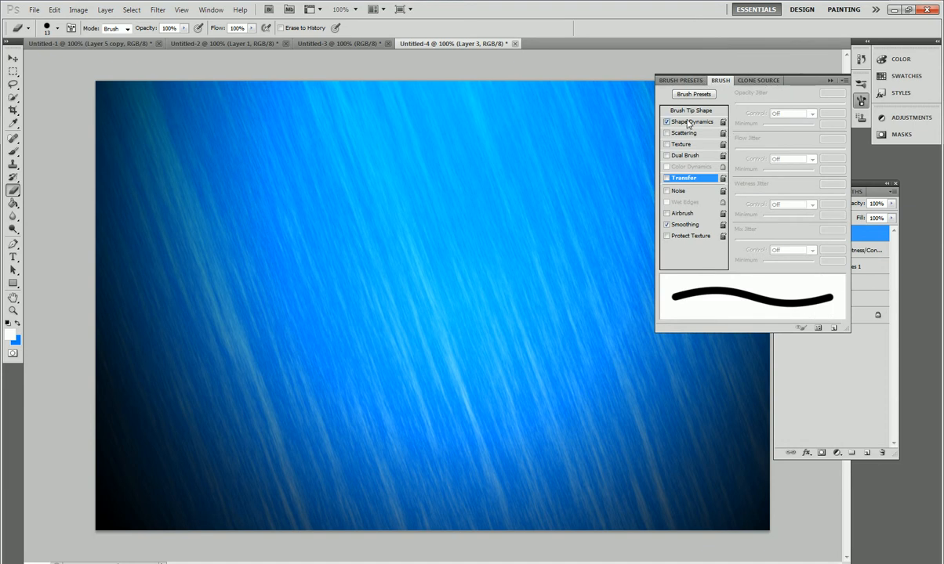
- Enable Shape Dynamics size jitter and Scattering spread to 1000% on the soft brush
left_click(692, 121)
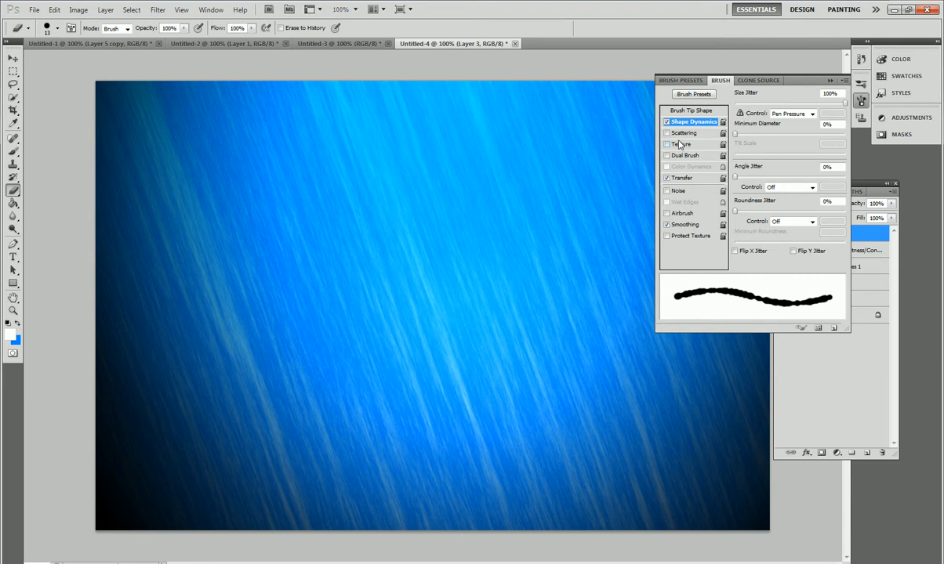
left_click(685, 132)
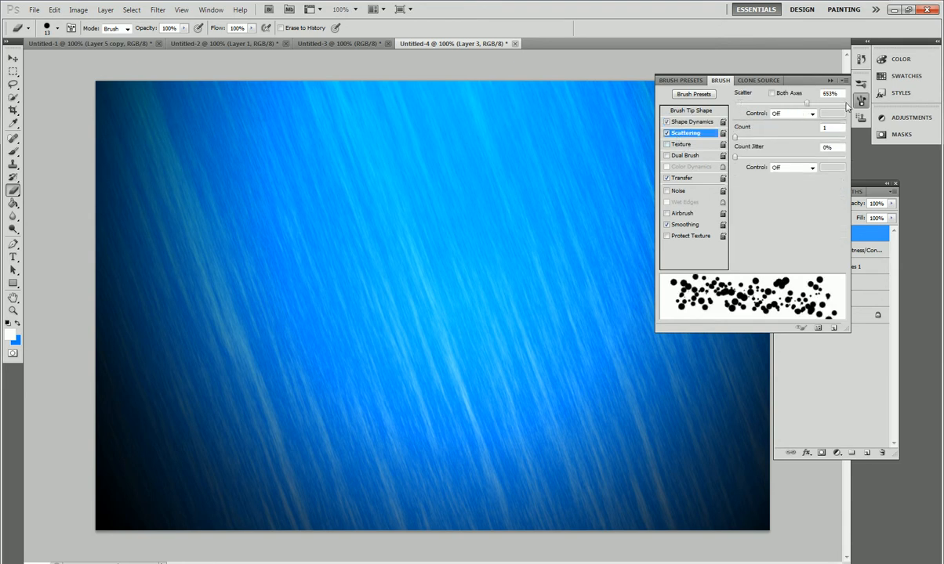
left_click_drag(807, 103, 842, 103)
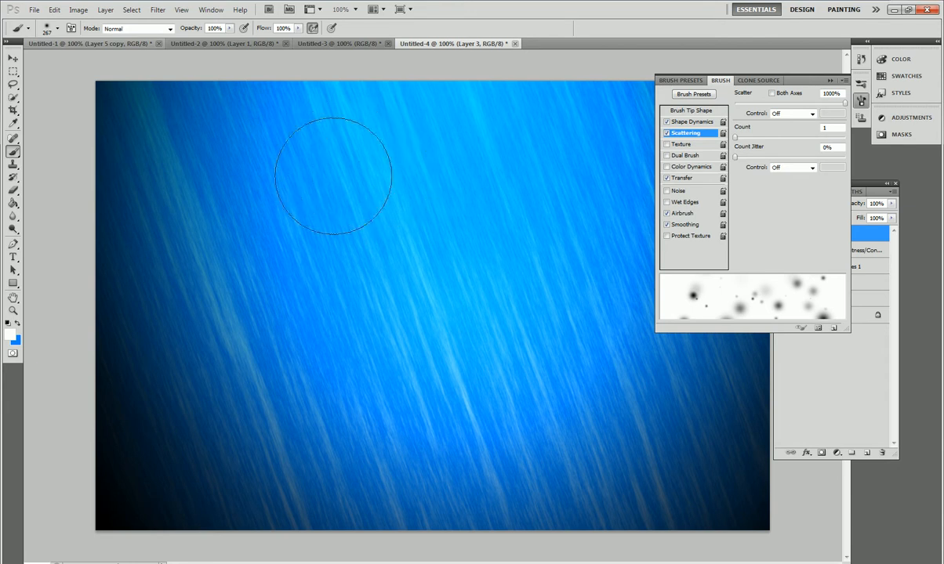
mouse_move(235, 231)
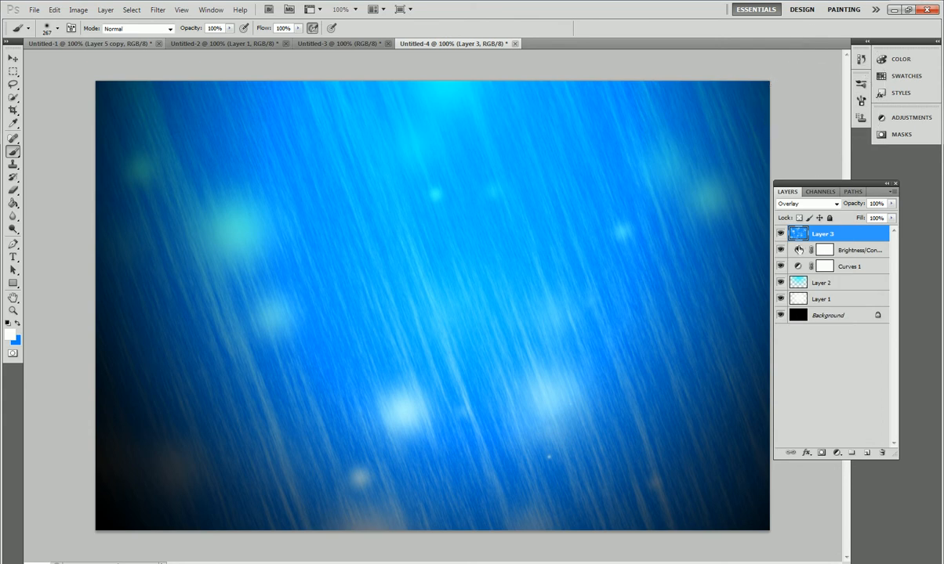
- Compare Soft Light and Overlay on the glow-spot Layer 3, nudge its opacity, and leave it on Soft Light
left_click(807, 204)
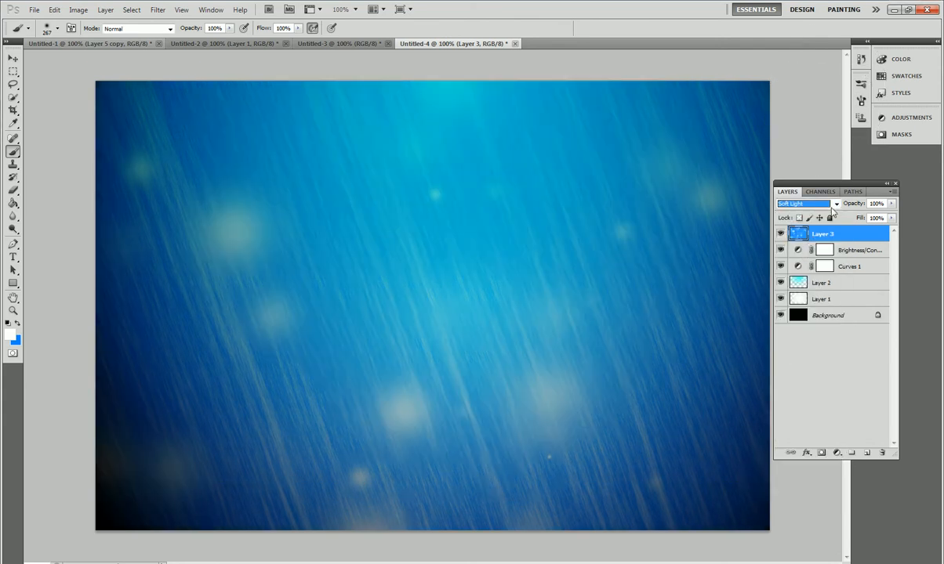
left_click(808, 204)
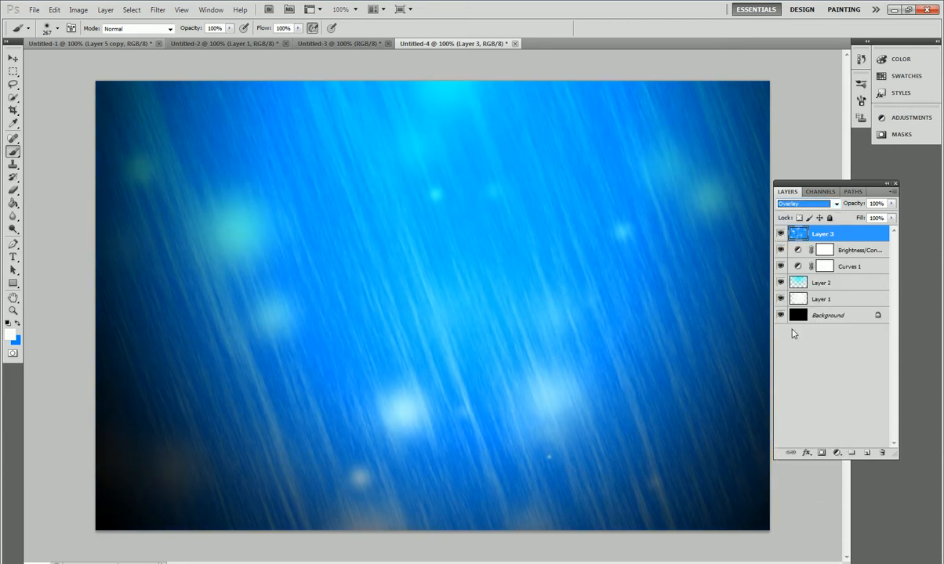
left_click_drag(892, 204, 869, 214)
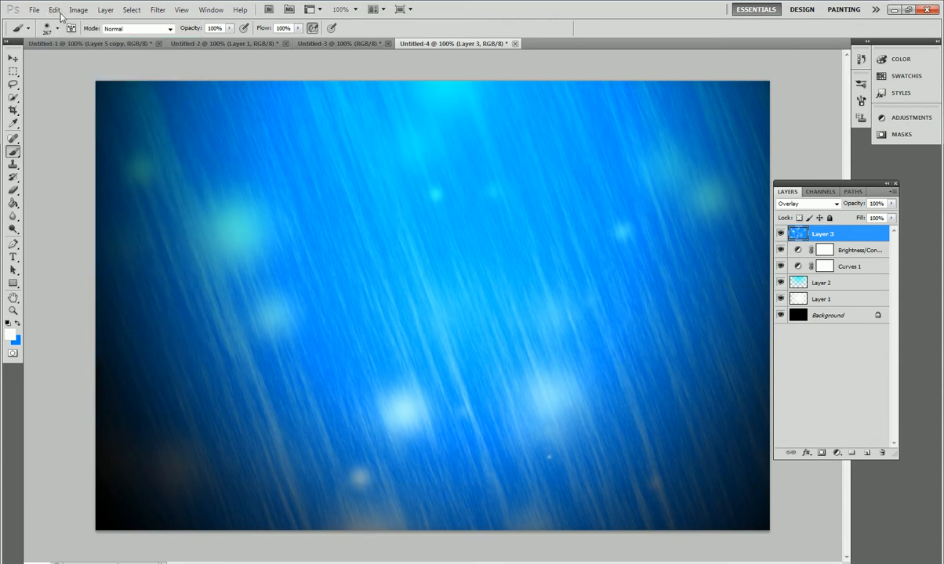
left_click(807, 203)
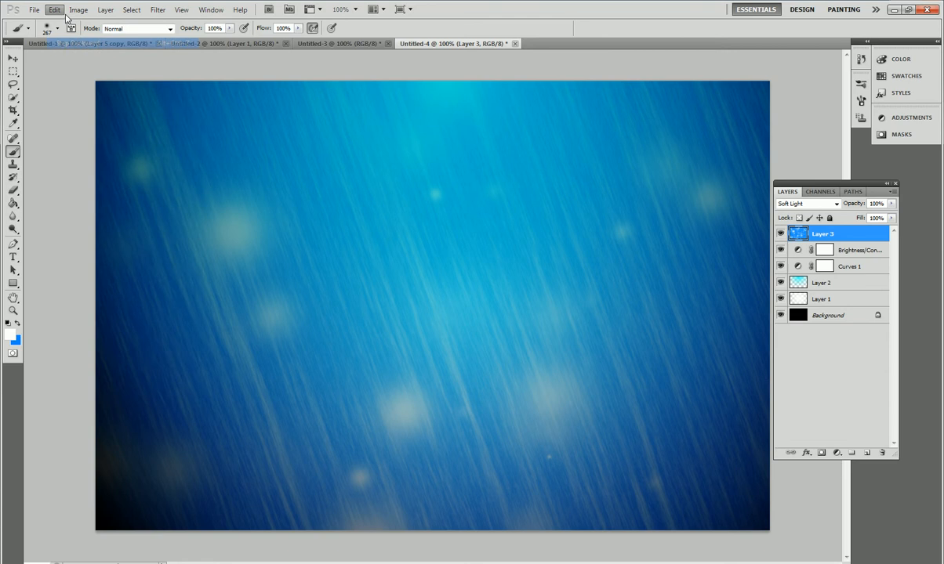
- Step backward twice through the history to undo the painted bokeh strokes
left_click(54, 9)
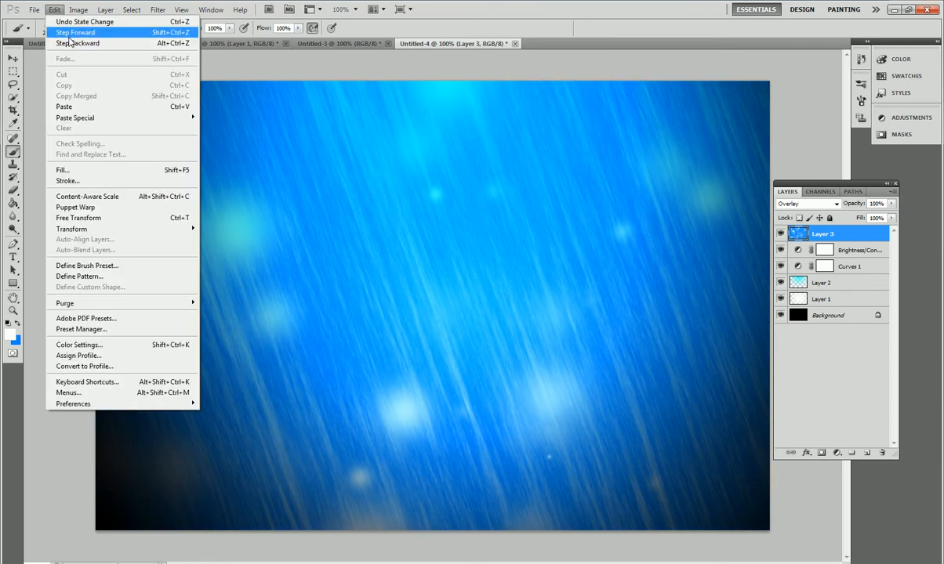
left_click(75, 32)
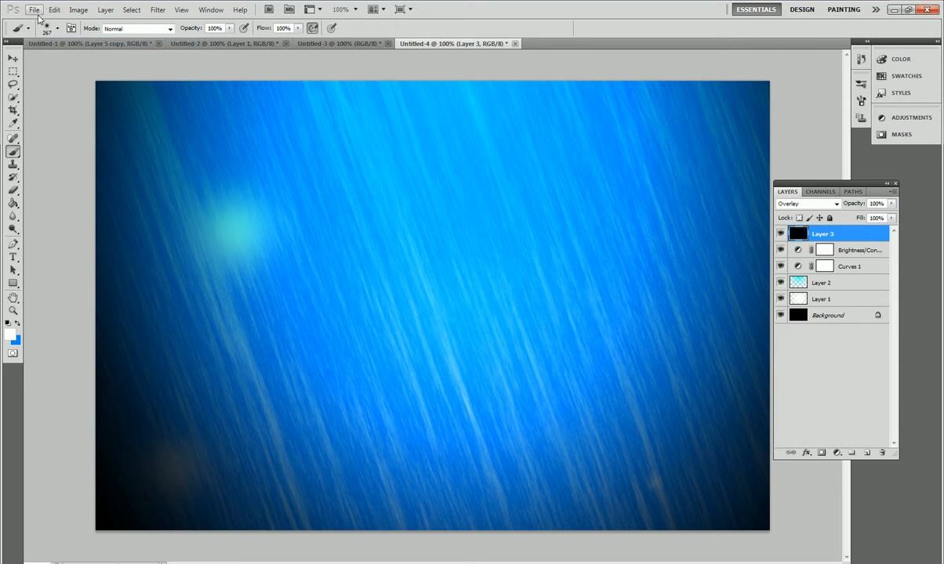
left_click(54, 10)
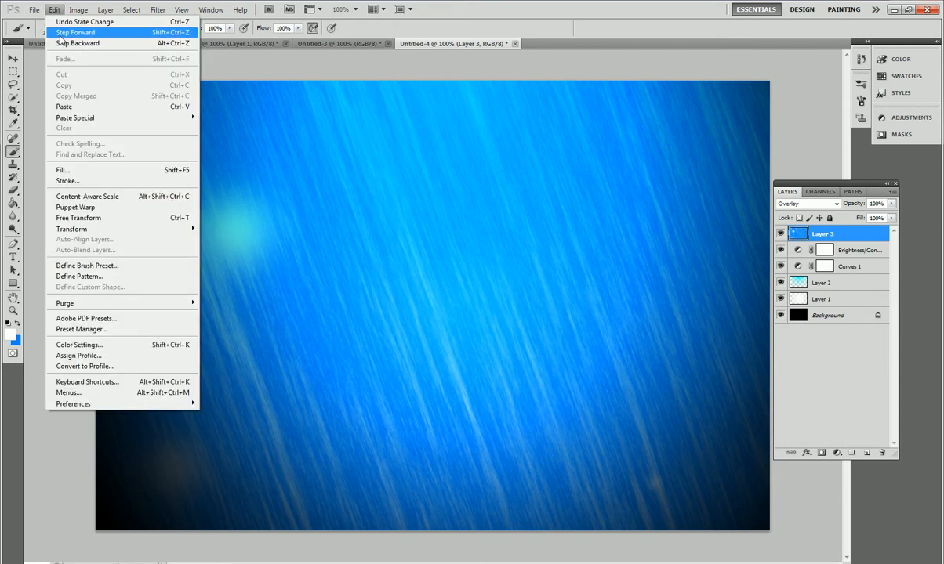
mouse_move(77, 43)
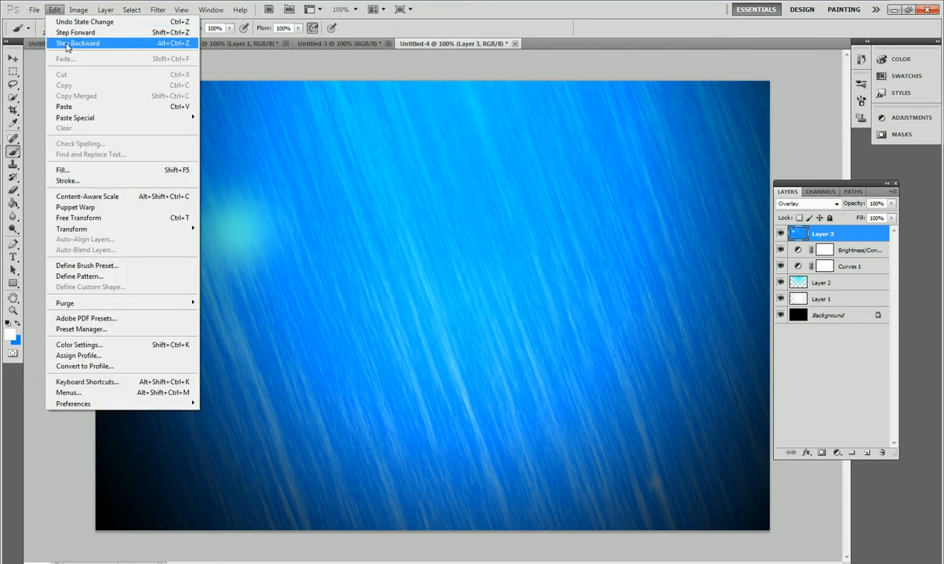
left_click(77, 43)
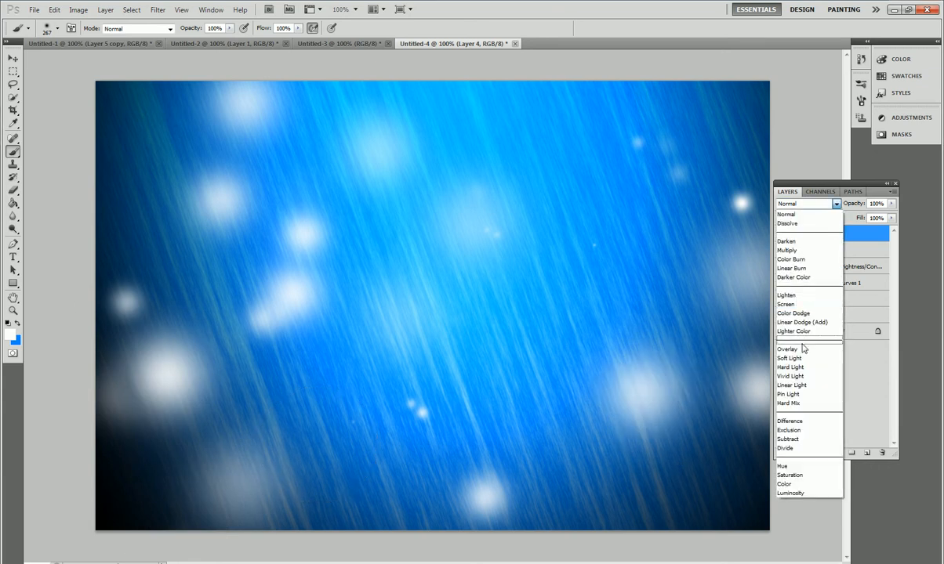
- Set Layer 4 to Overlay and adjust its opacity to around 57%
left_click(788, 349)
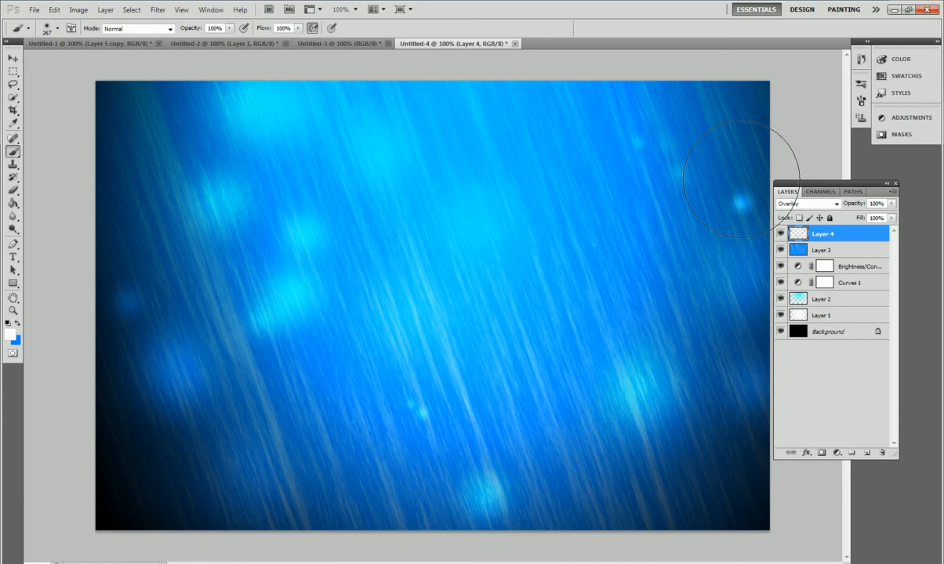
mouse_move(189, 510)
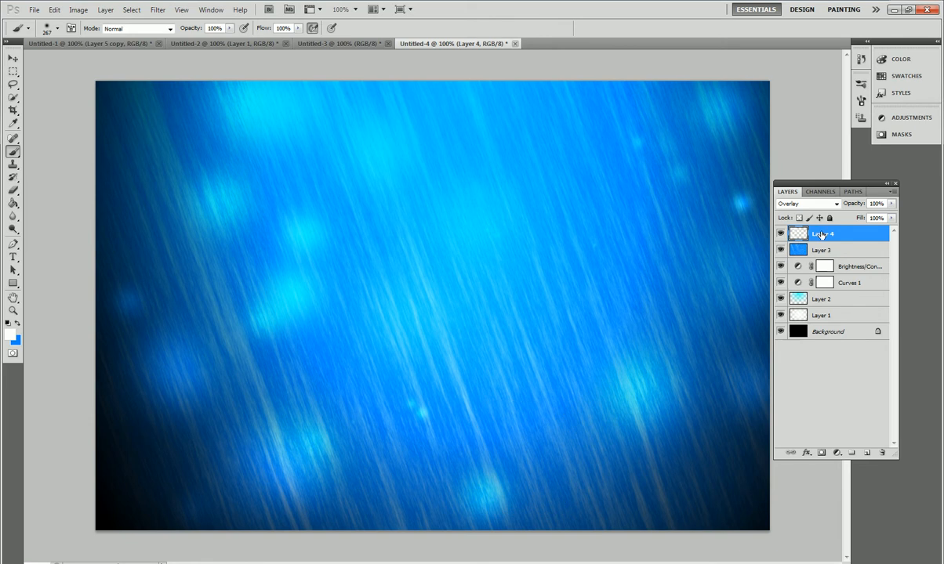
left_click_drag(890, 213, 847, 213)
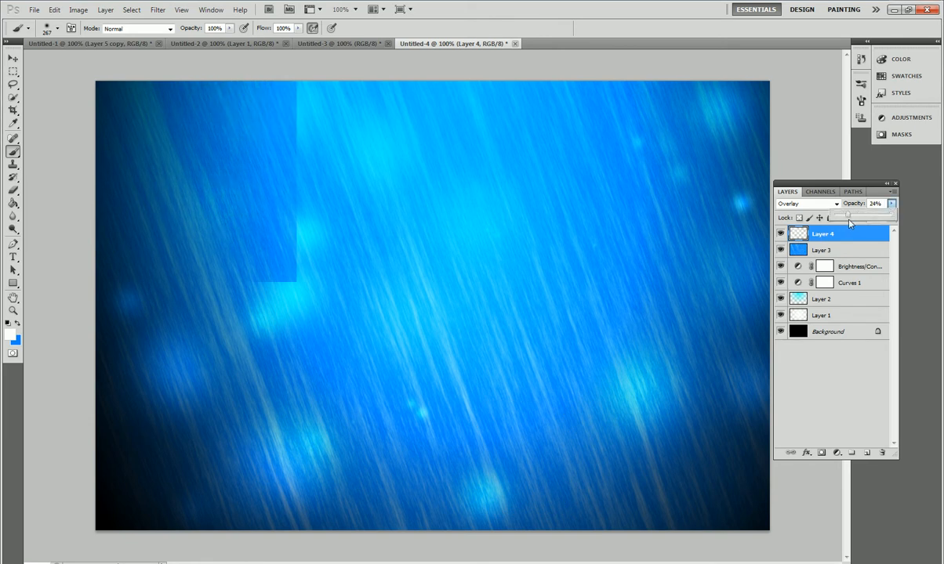
left_click_drag(845, 215, 868, 215)
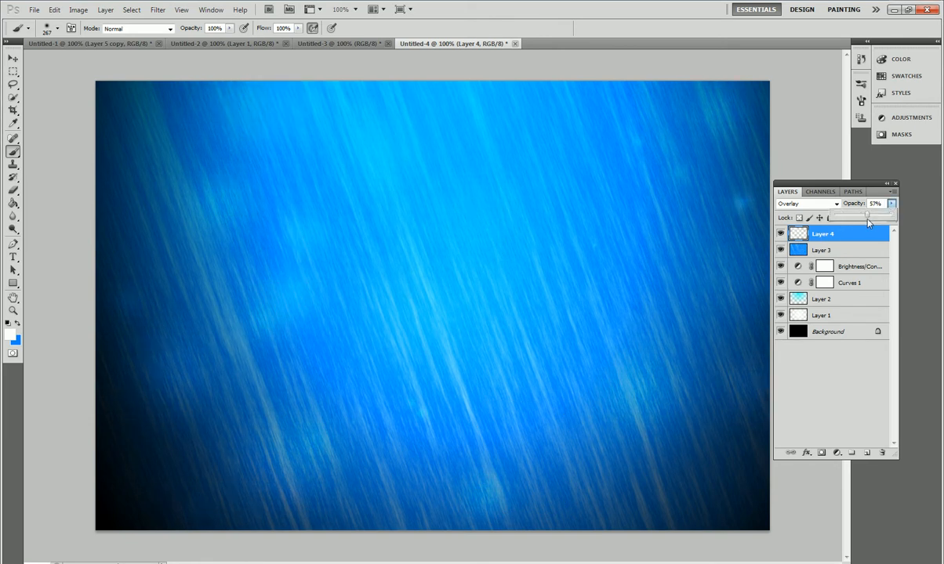
left_click_drag(866, 215, 877, 215)
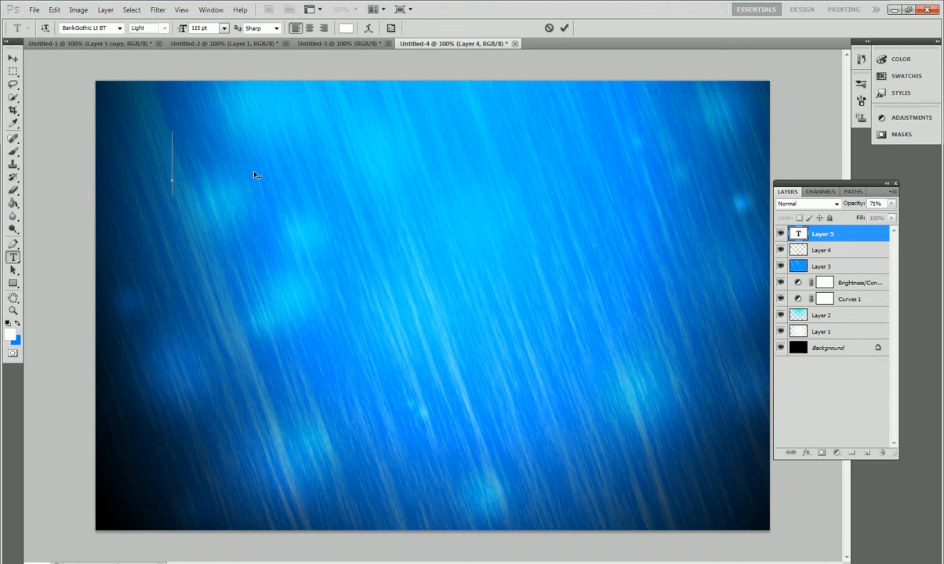
- Type GRAPHICAL in white, move it down toward the centre and commit it
type("GR")
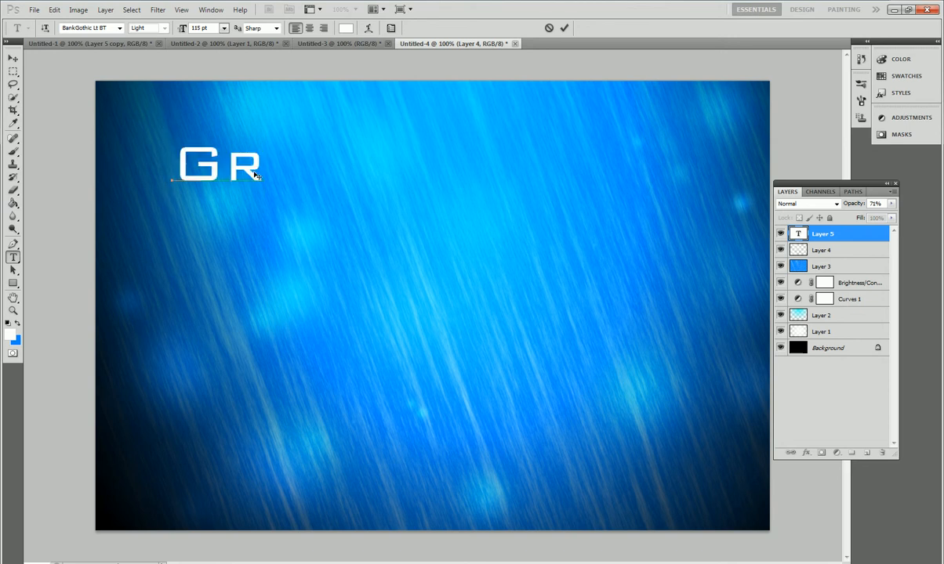
type("APHIC")
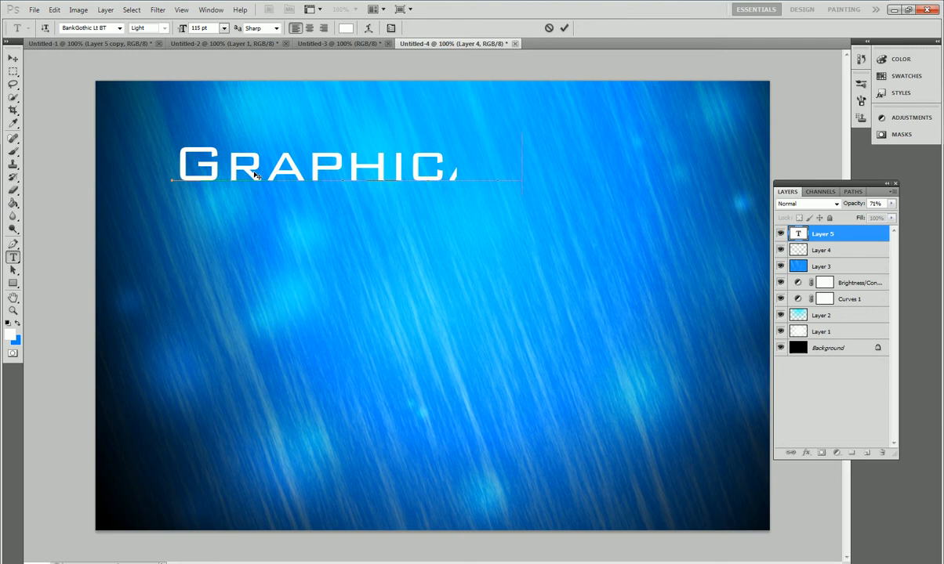
type("AL")
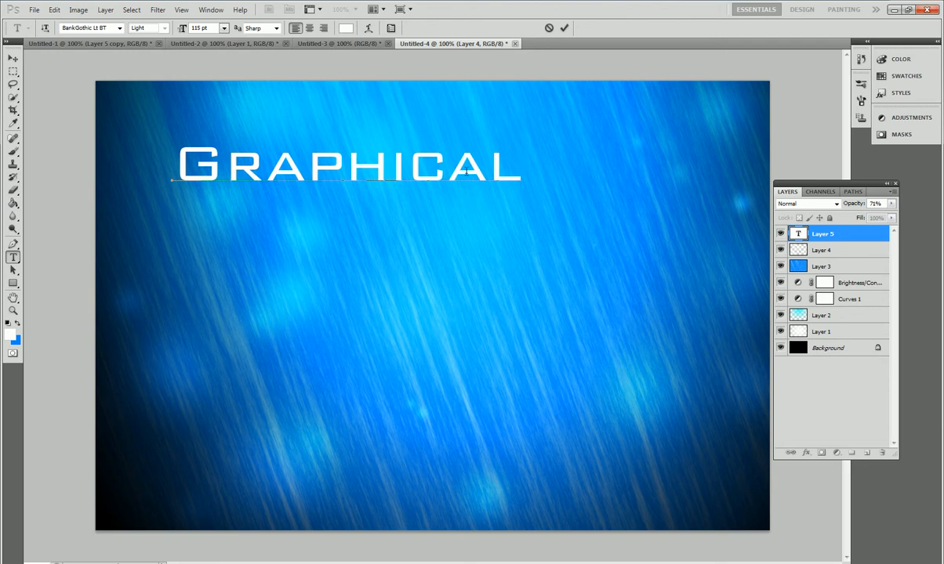
left_click_drag(348, 165, 370, 252)
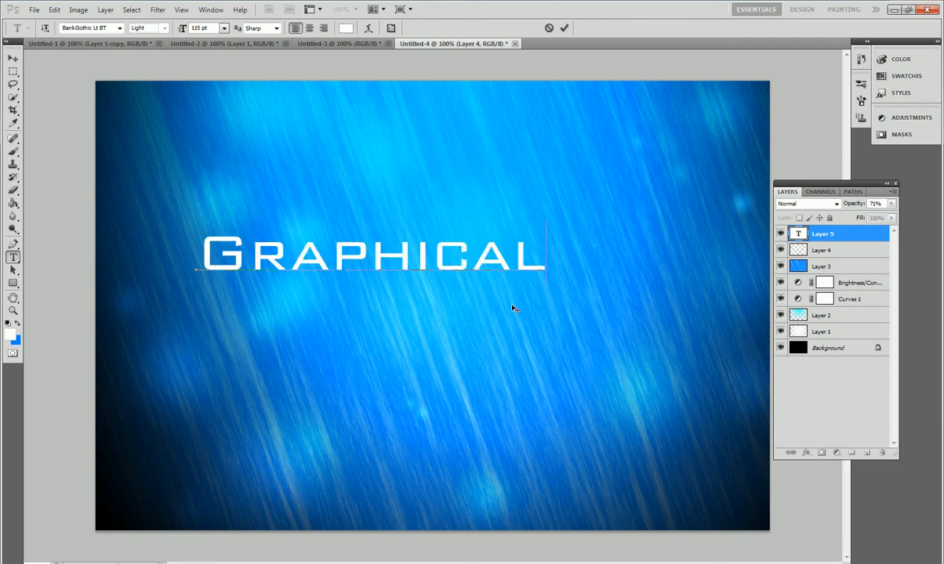
left_click(564, 27)
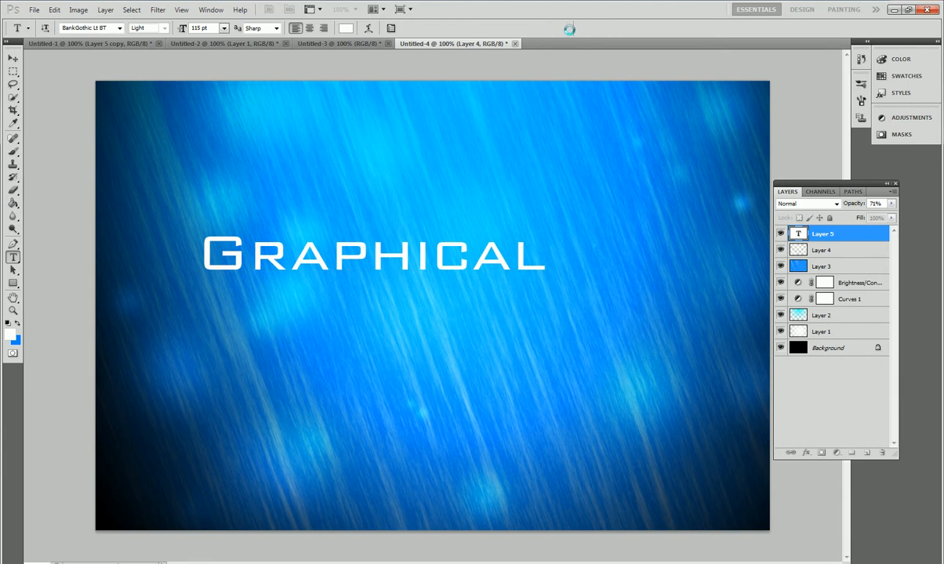
double_click(822, 233)
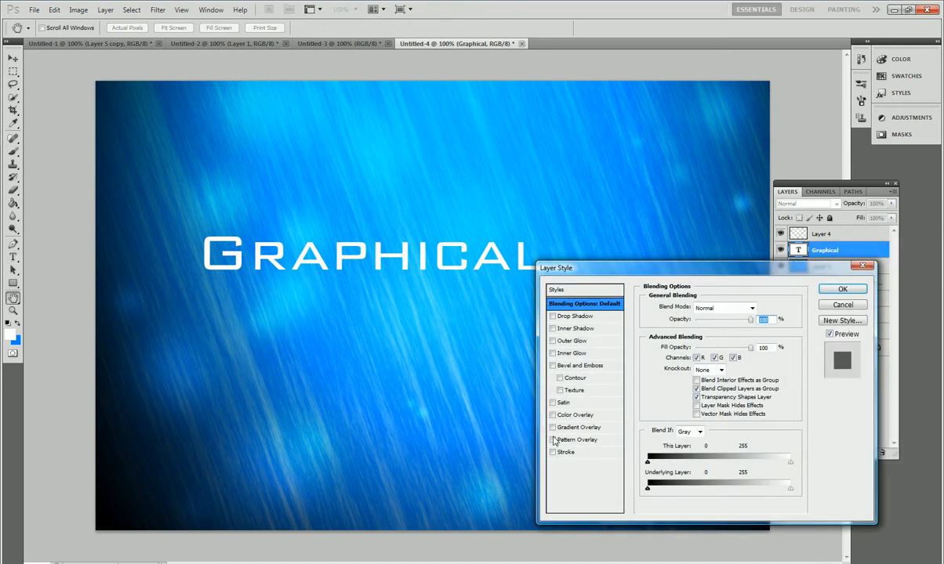
- Enable Pattern Overlay with the black geometric honeycomb pattern plus Stroke on GRAPHICAL and accept
left_click(553, 452)
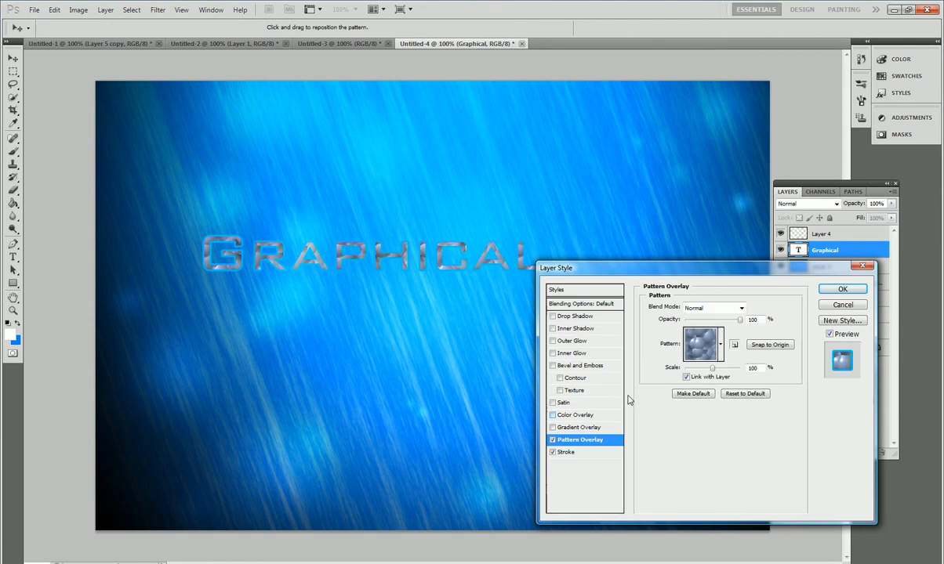
left_click(719, 345)
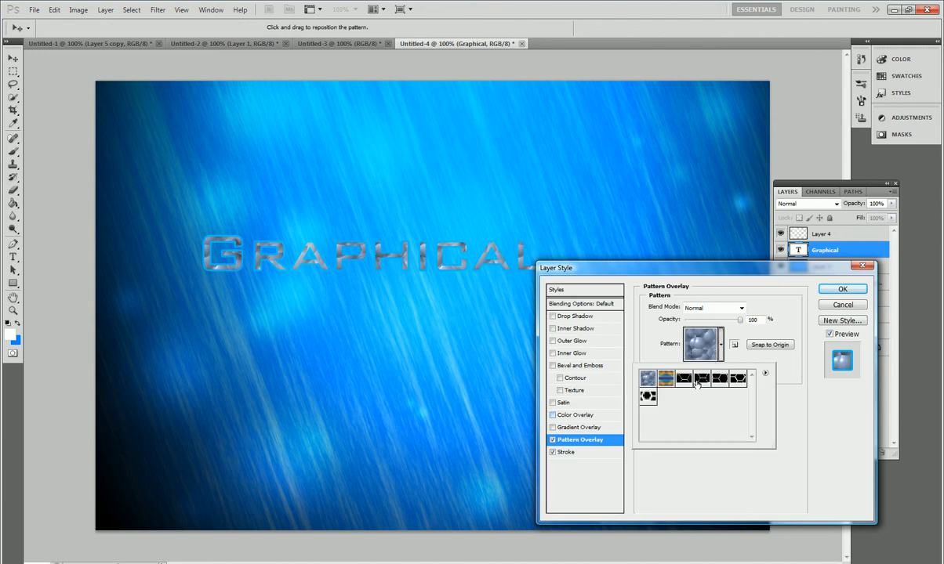
left_click(722, 379)
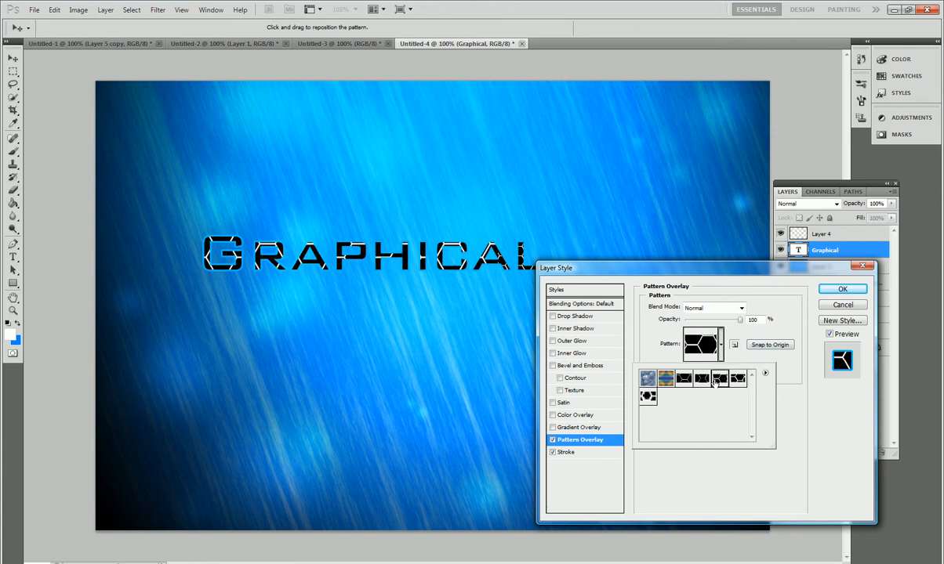
left_click(842, 288)
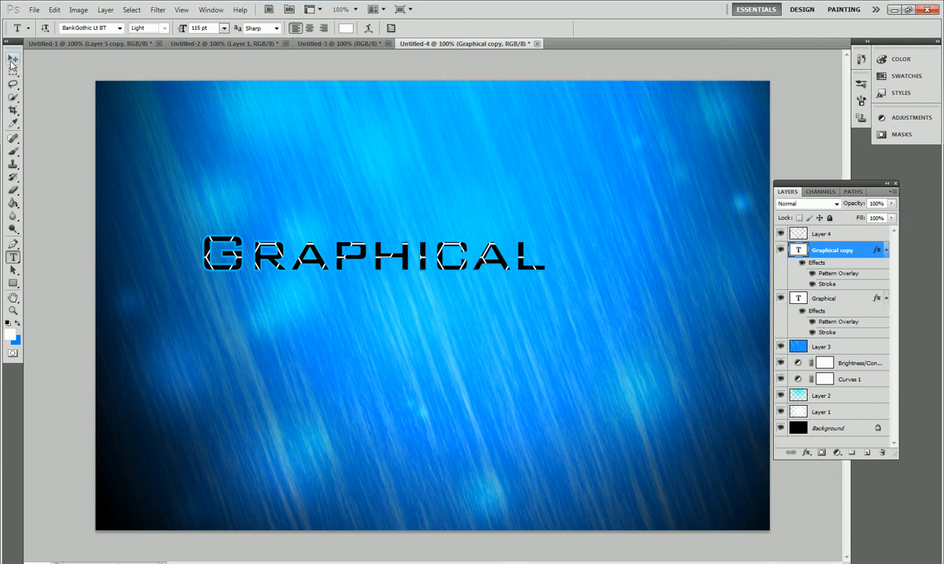
- Move the duplicated text copy down and retype it as DESIGNING at 185 pt
left_click(13, 59)
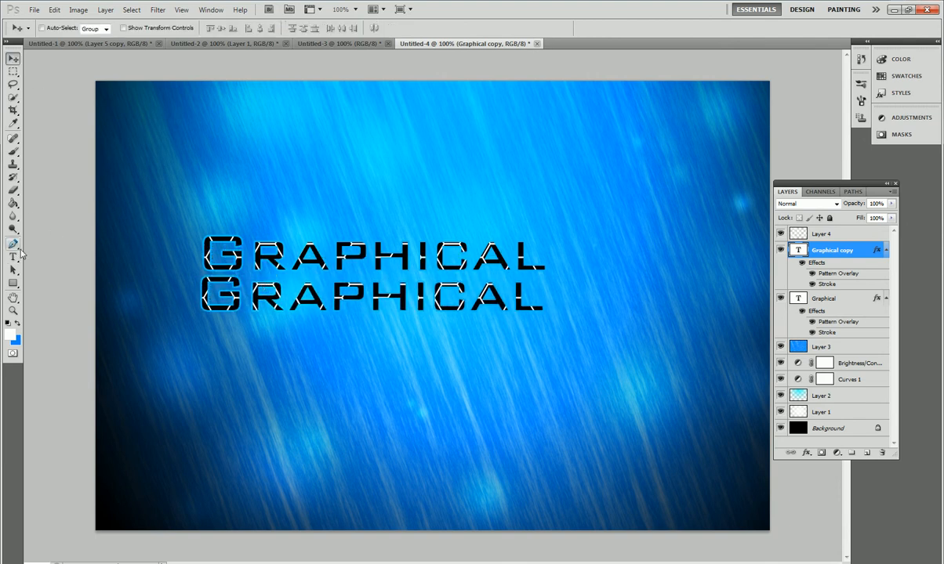
left_click(13, 255)
type("Designing")
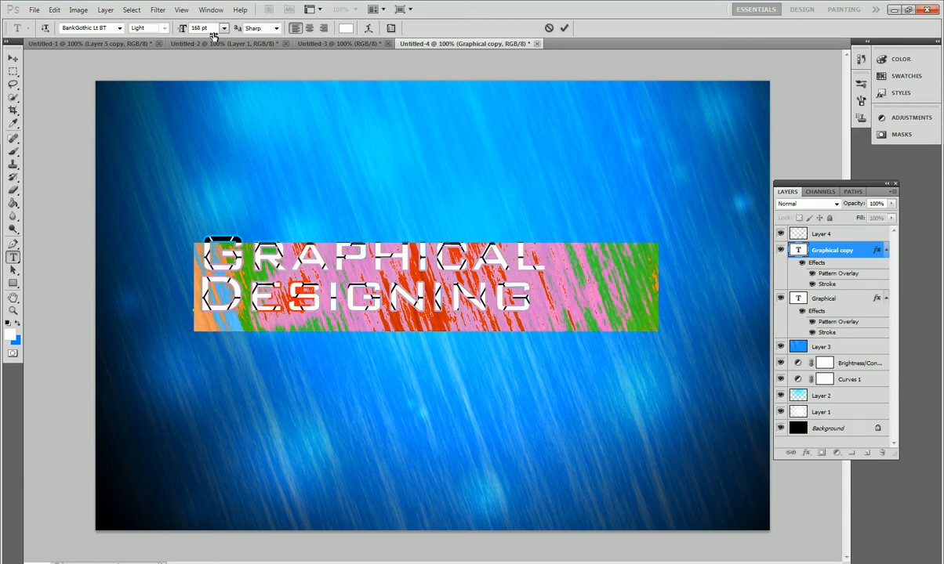
type("185")
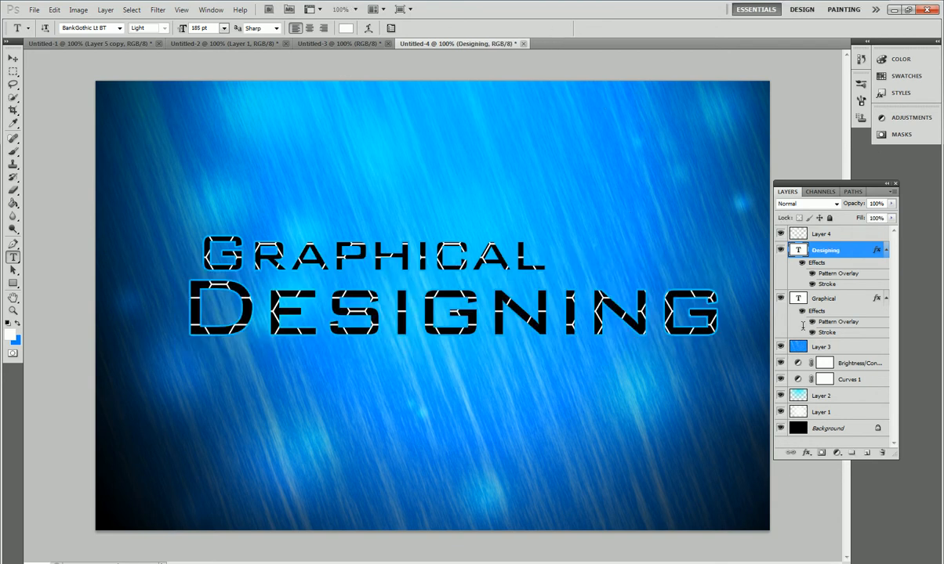
left_click(824, 298)
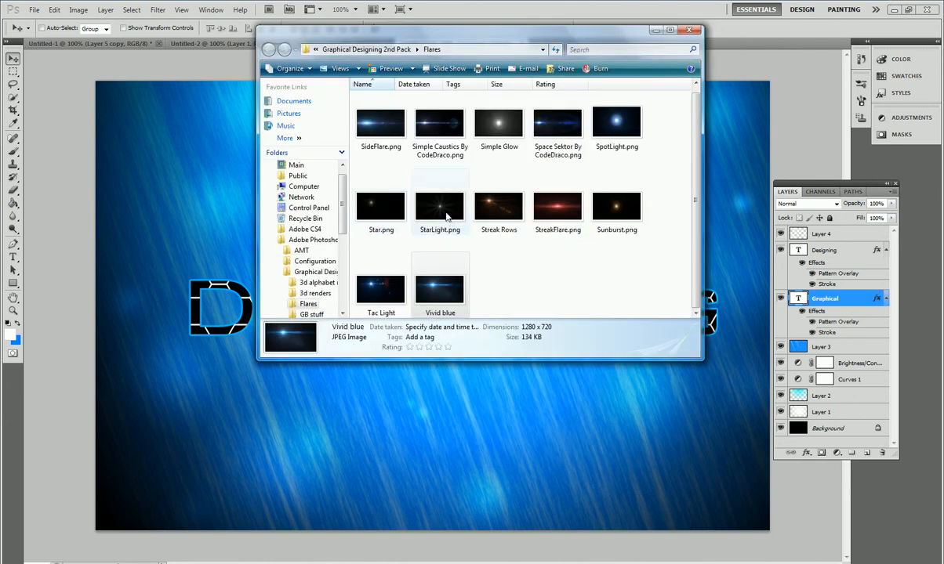
- Bring StarLight.png into the document and stretch it to cover the whole canvas
left_click(439, 206)
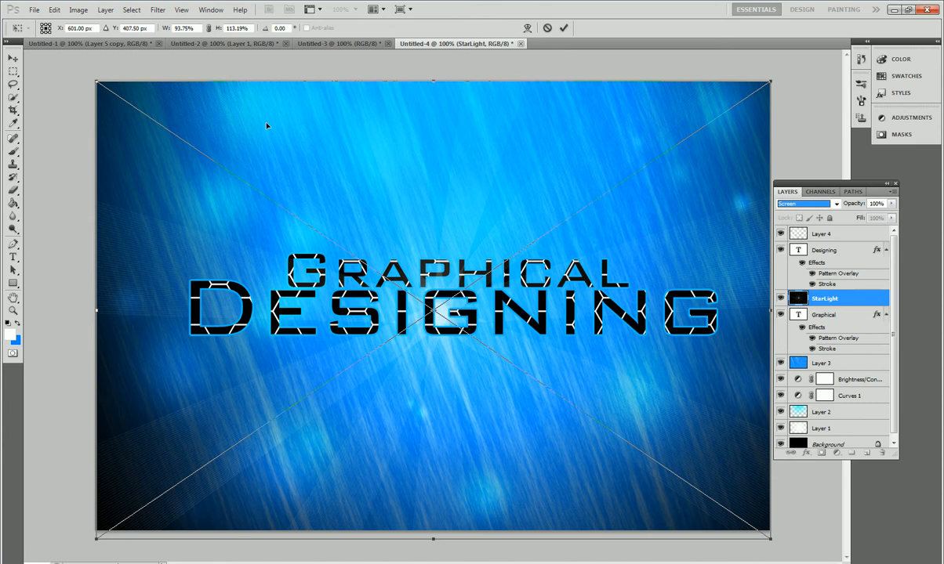
mouse_move(389, 478)
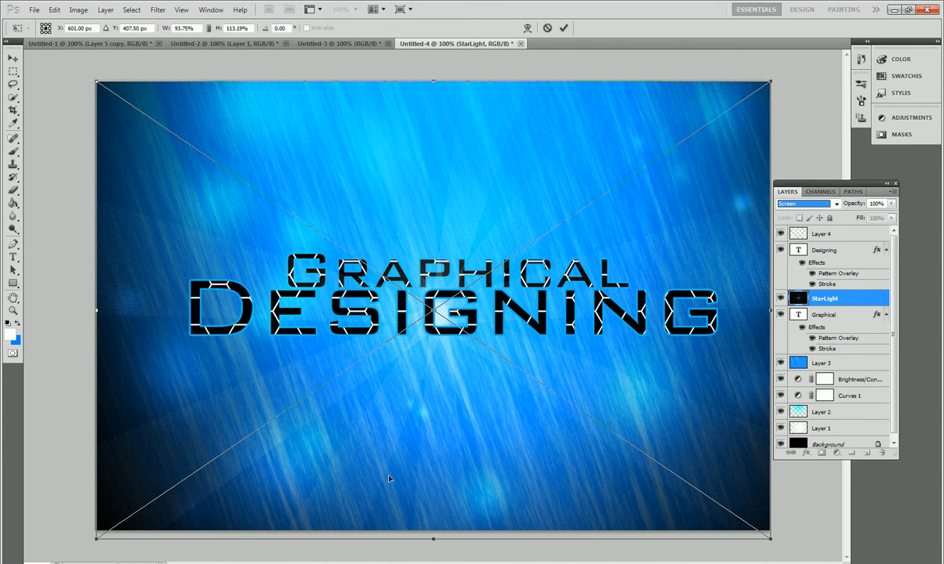
mouse_move(518, 279)
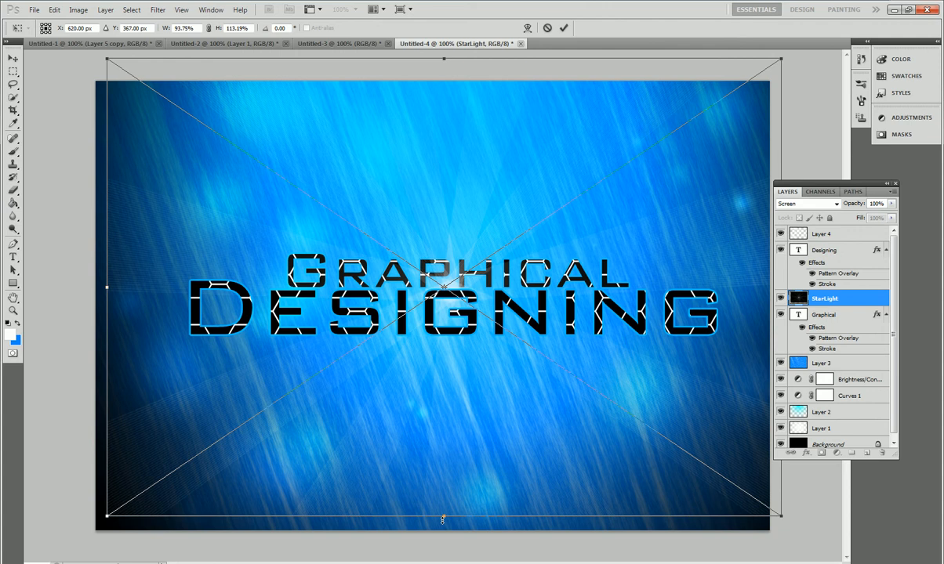
left_click_drag(442, 519, 442, 529)
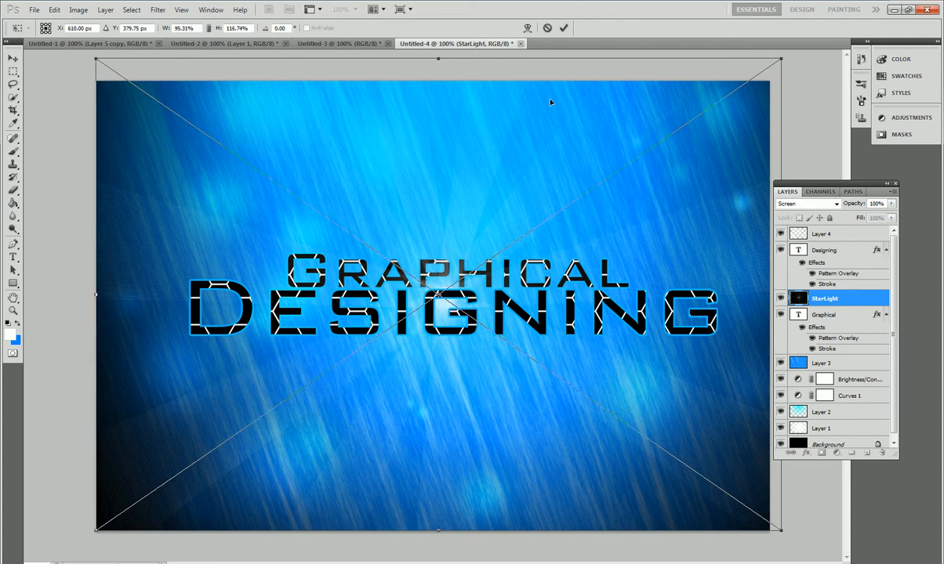
left_click(564, 27)
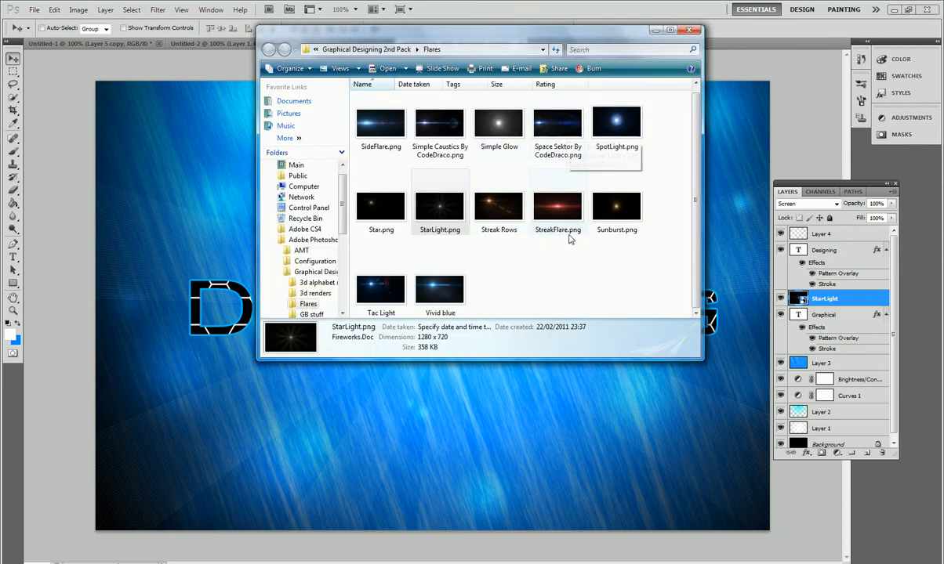
- Bring the Vivid blue flare onto the canvas and set its blend mode to Screen
left_click(440, 286)
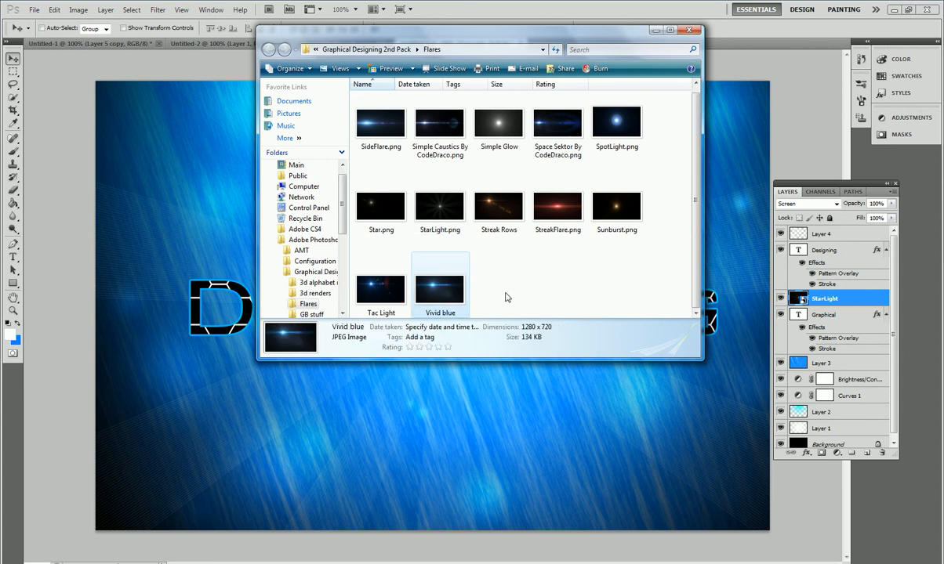
mouse_move(501, 277)
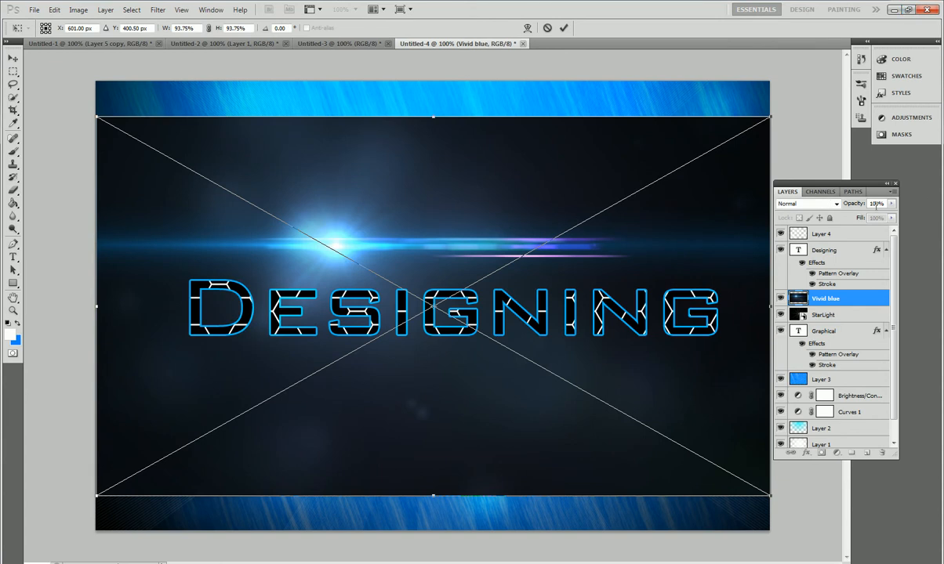
left_click(807, 203)
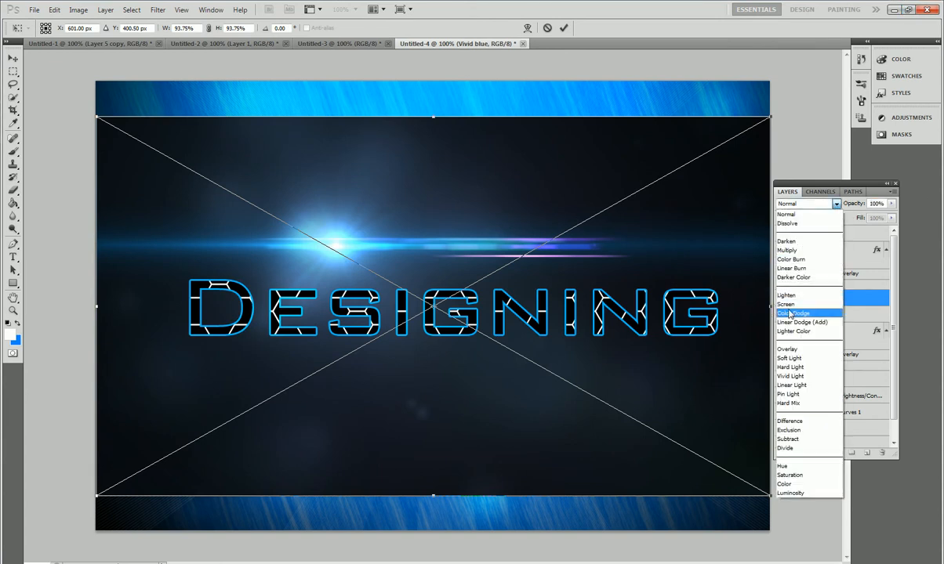
left_click(785, 304)
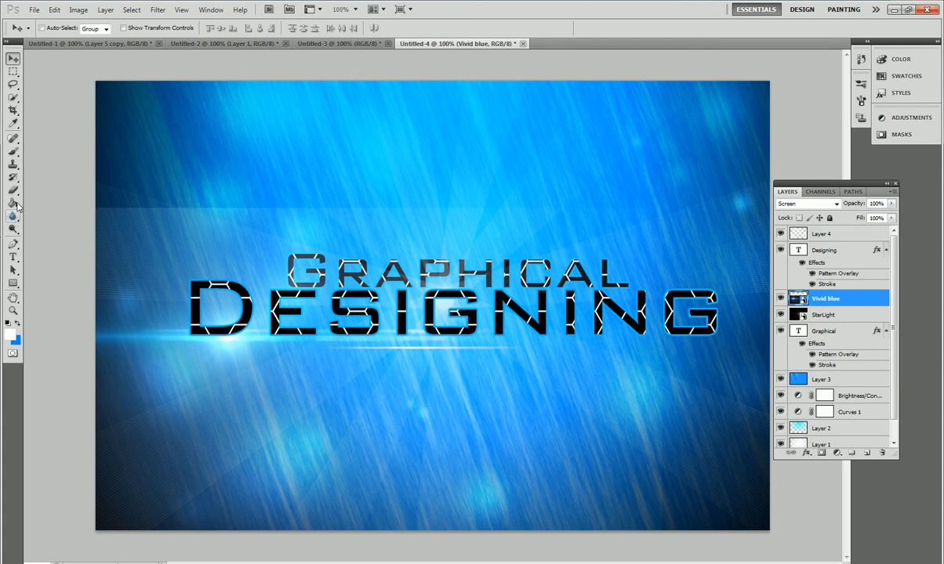
- Switch to the Eraser and confirm rasterizing the Vivid blue flare layer
left_click(12, 190)
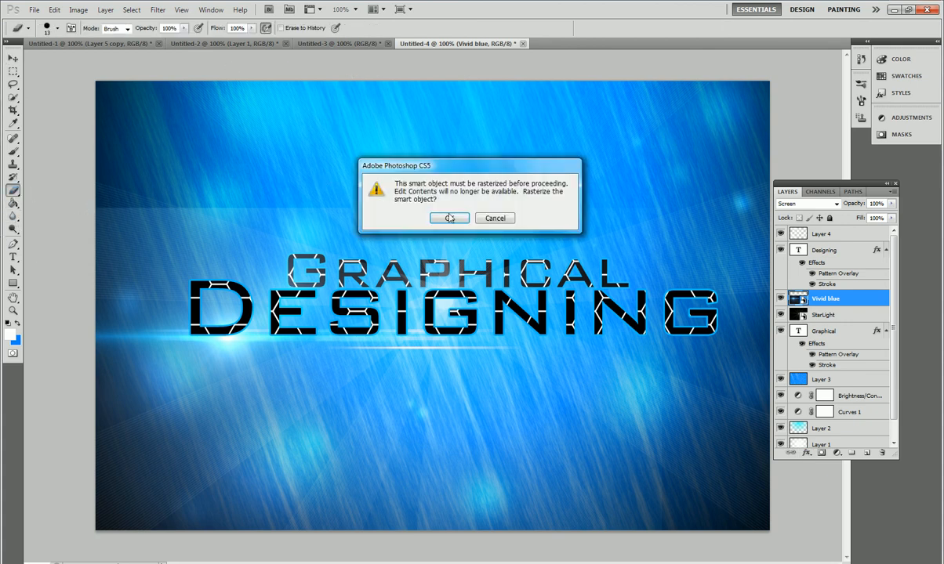
left_click(449, 218)
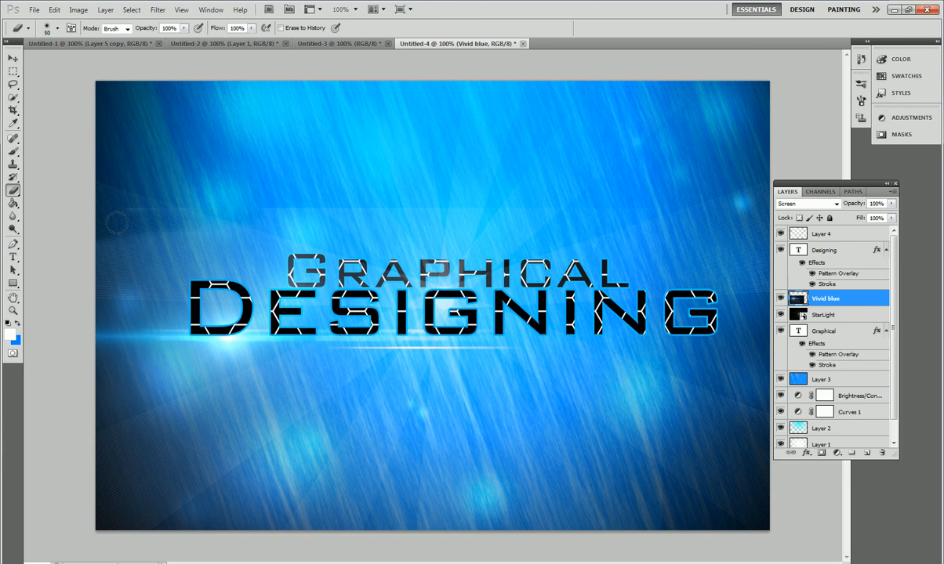
mouse_move(647, 211)
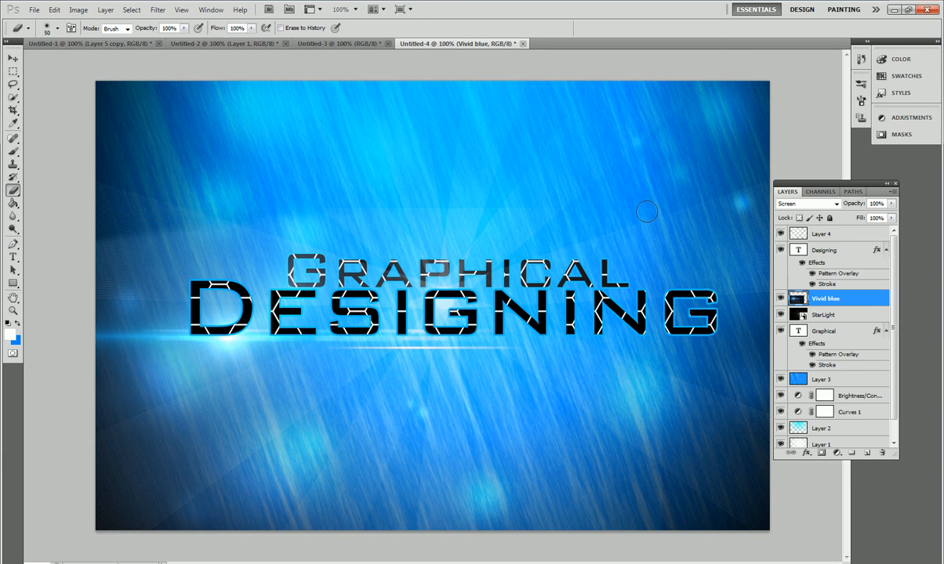